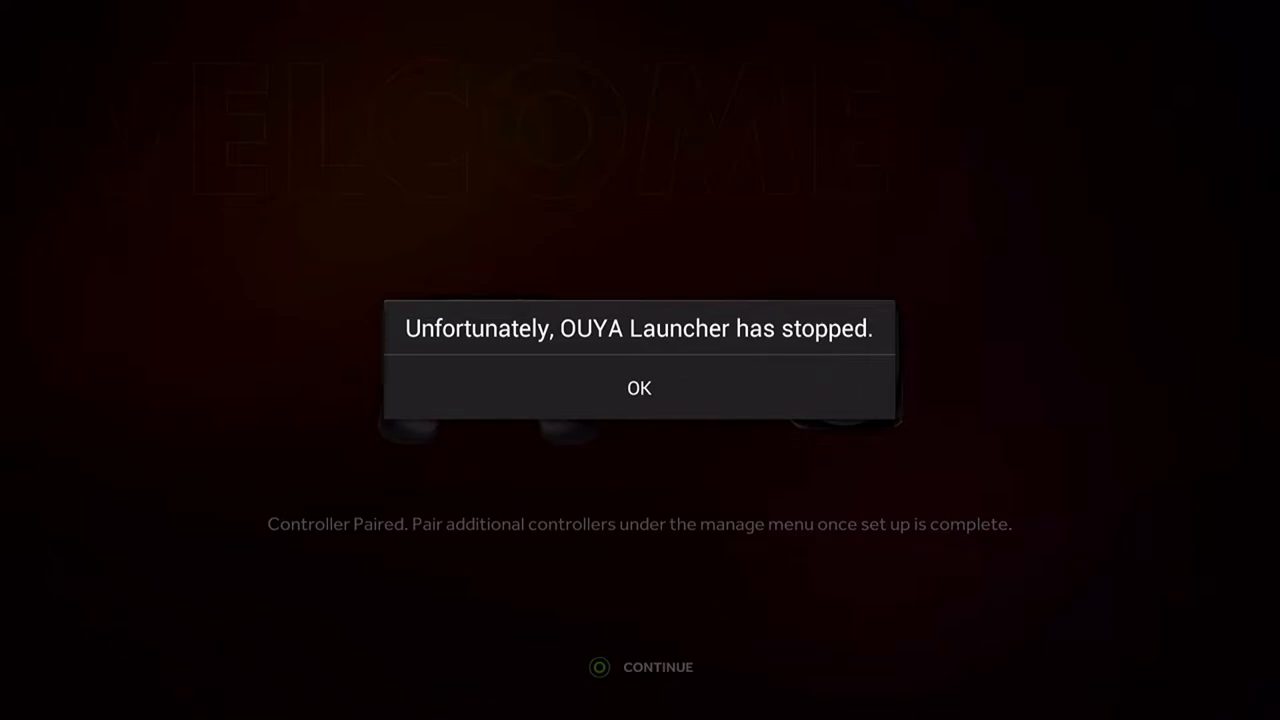
Dismiss the 'OUYA Launcher has stopped' crash dialog with OK
click(639, 388)
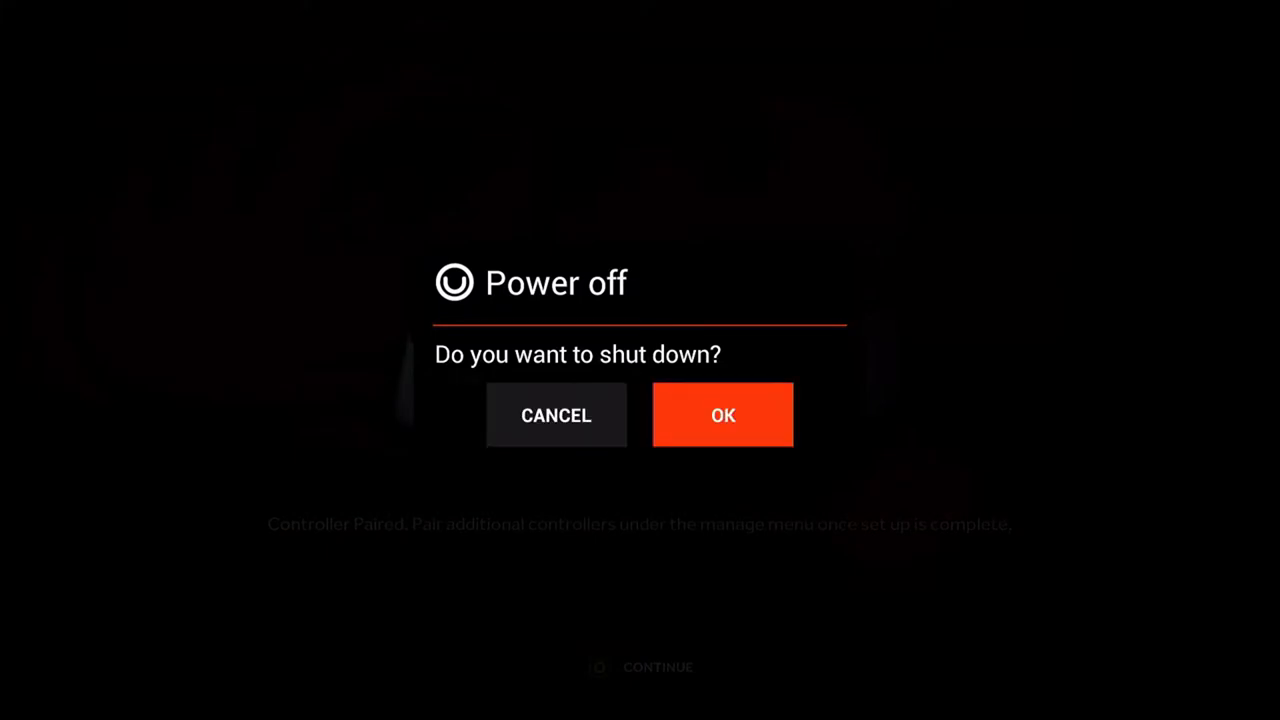
Confirm OK in the Power off dialog to shut down the console
click(722, 415)
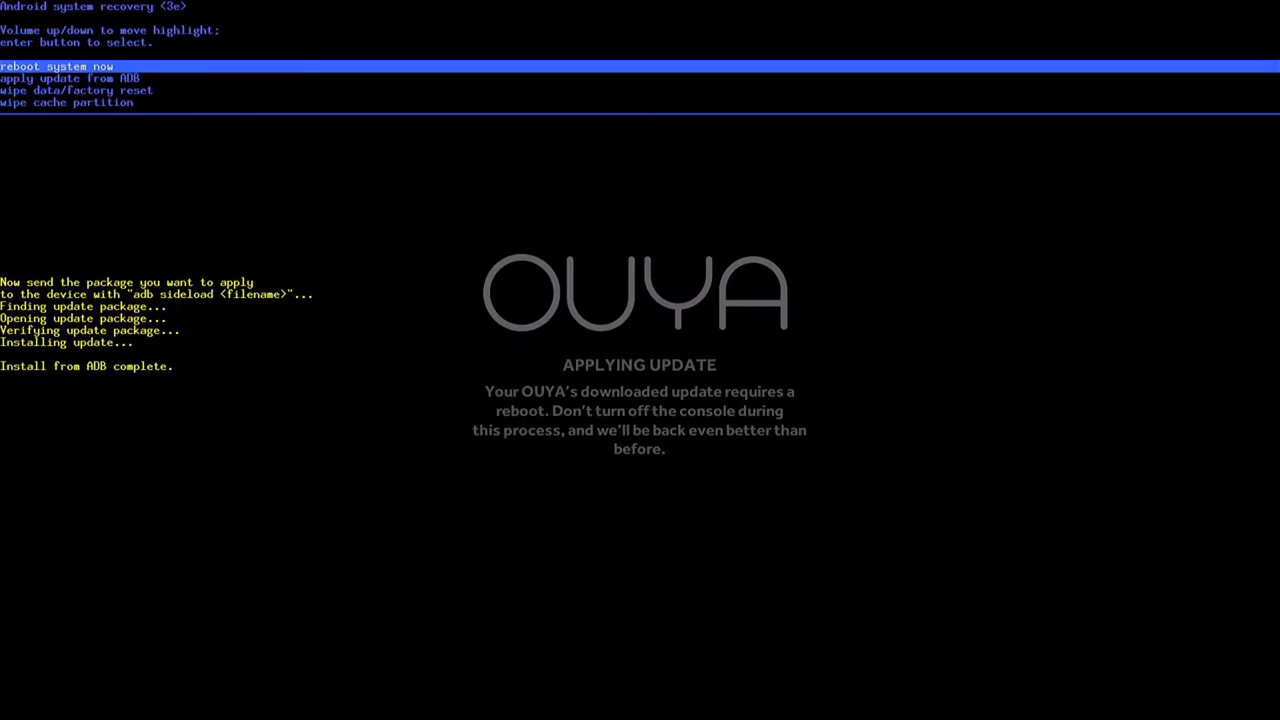
Choose 'wipe data/factory reset' and move toward 'Yes -- delete all user data'
key(Down)
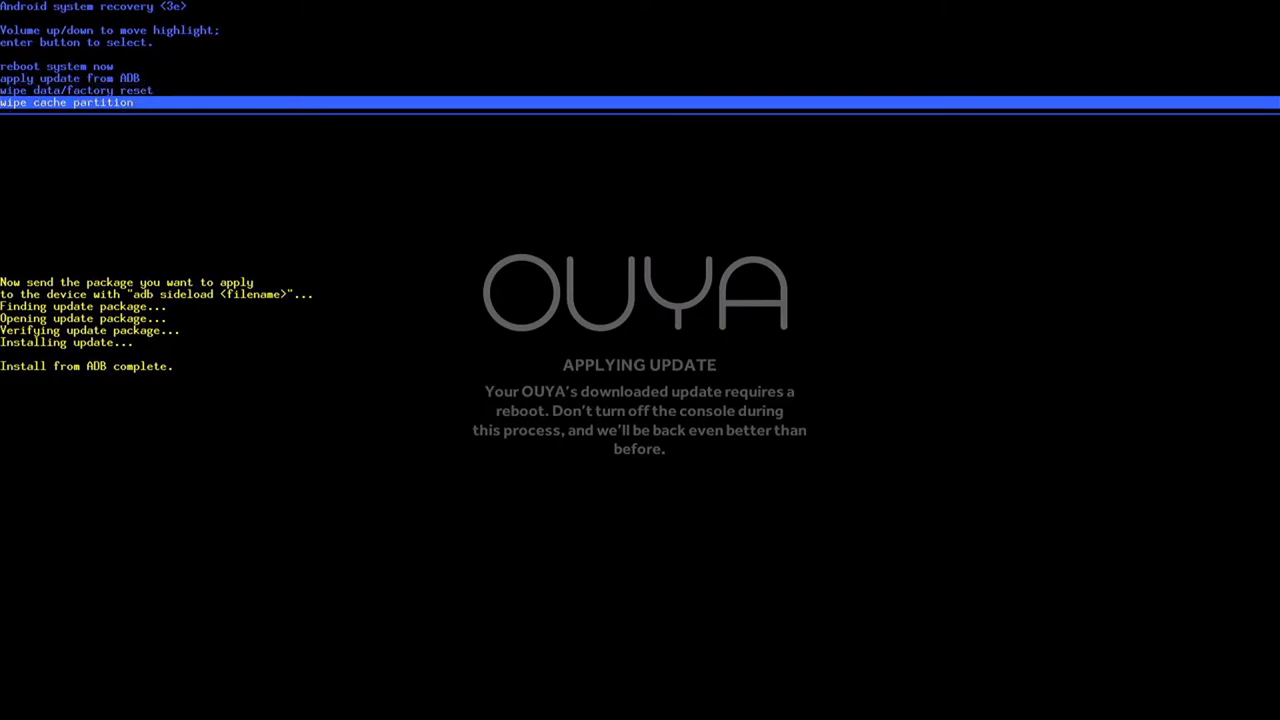
key(Enter)
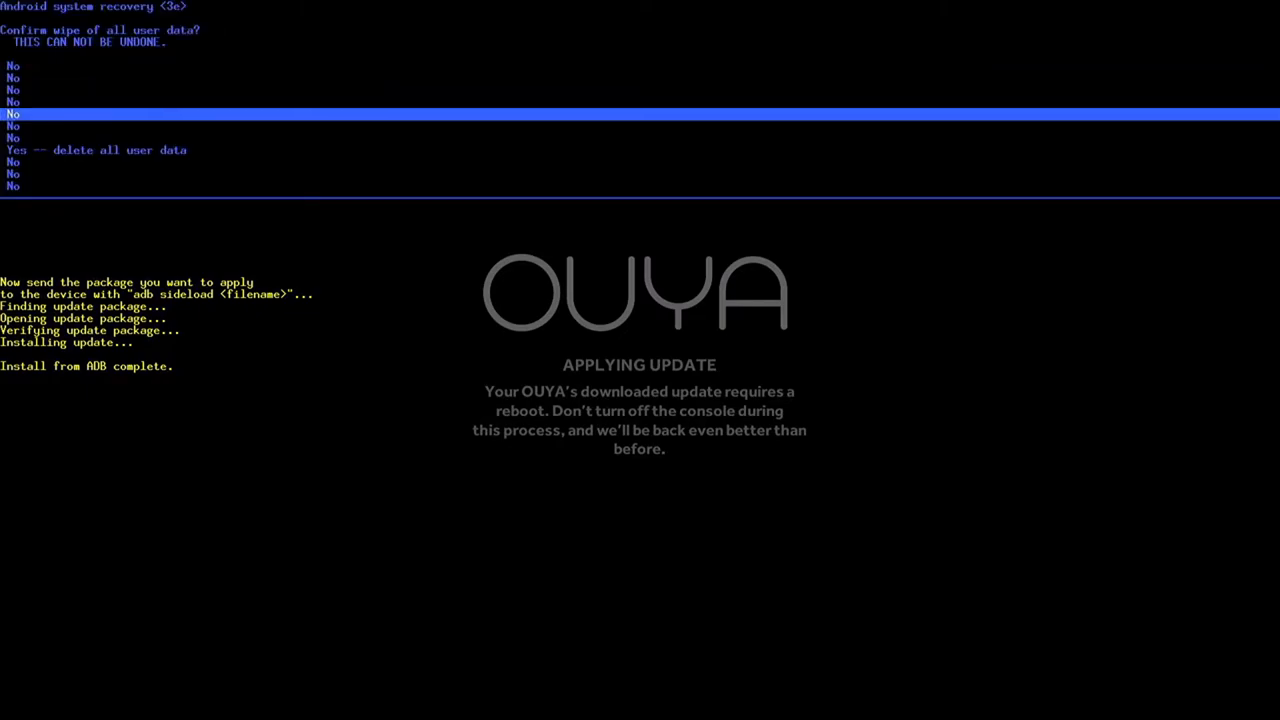
key(Down)
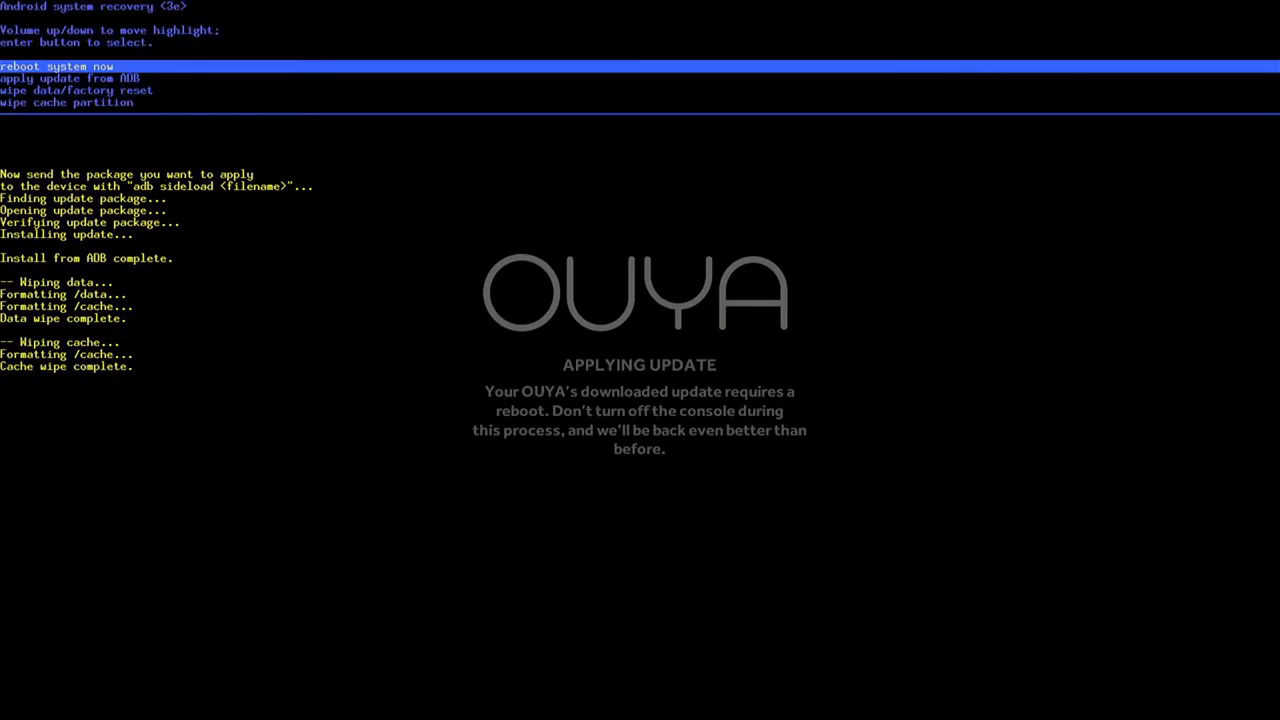
Move the recovery selection toward 'reboot system now' after the cache wipe
key(Down)
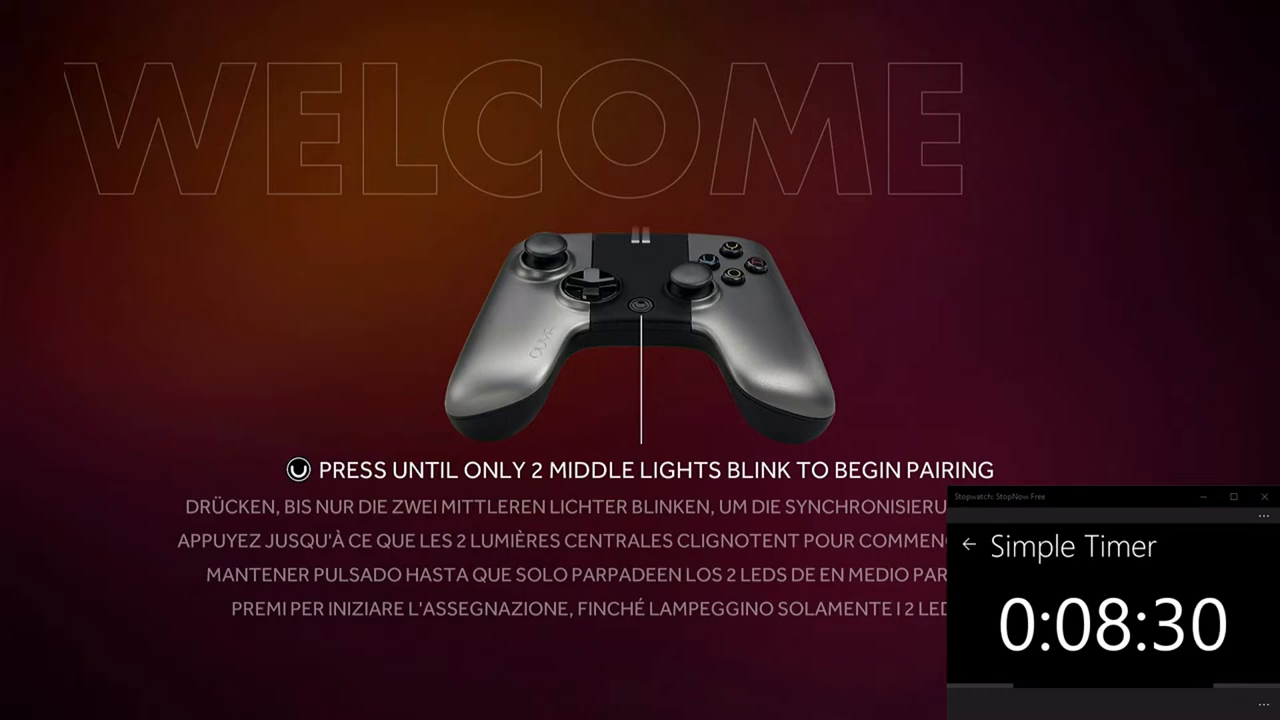
Switch focus back to the computer's terminal window
click(1264, 495)
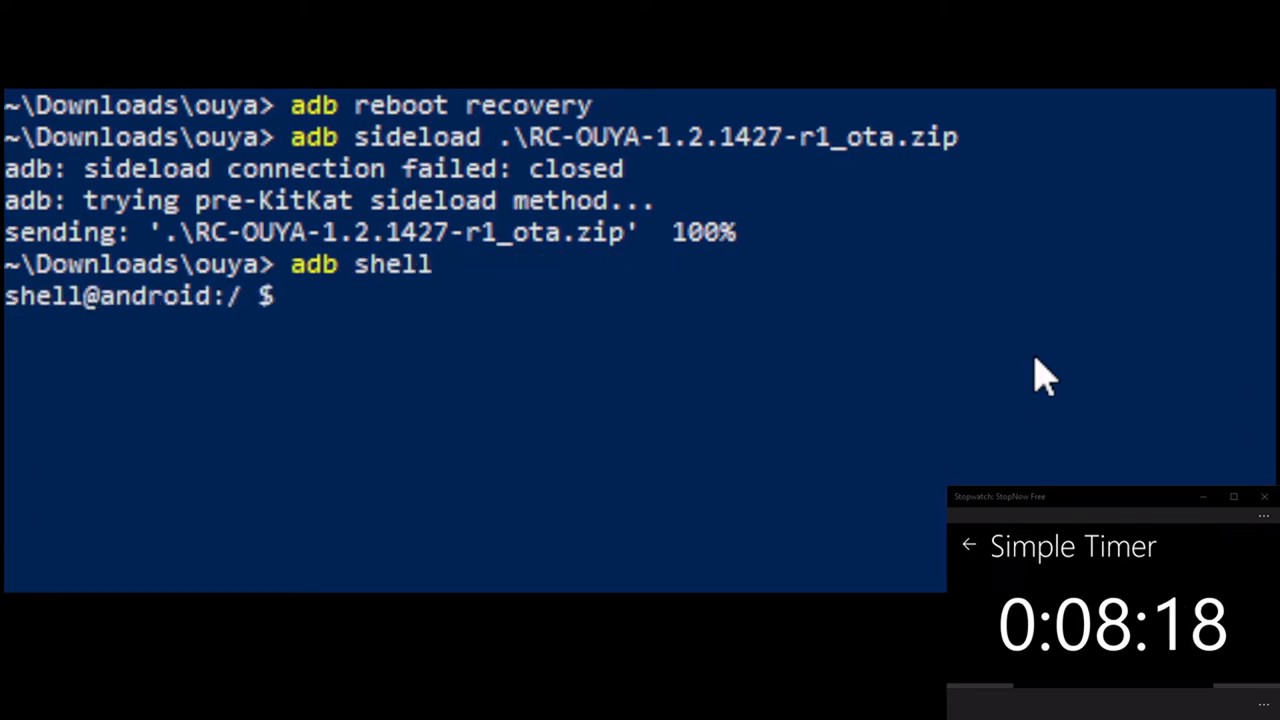
Type 'whoami' in the OUYA adb shell
text(whoami)
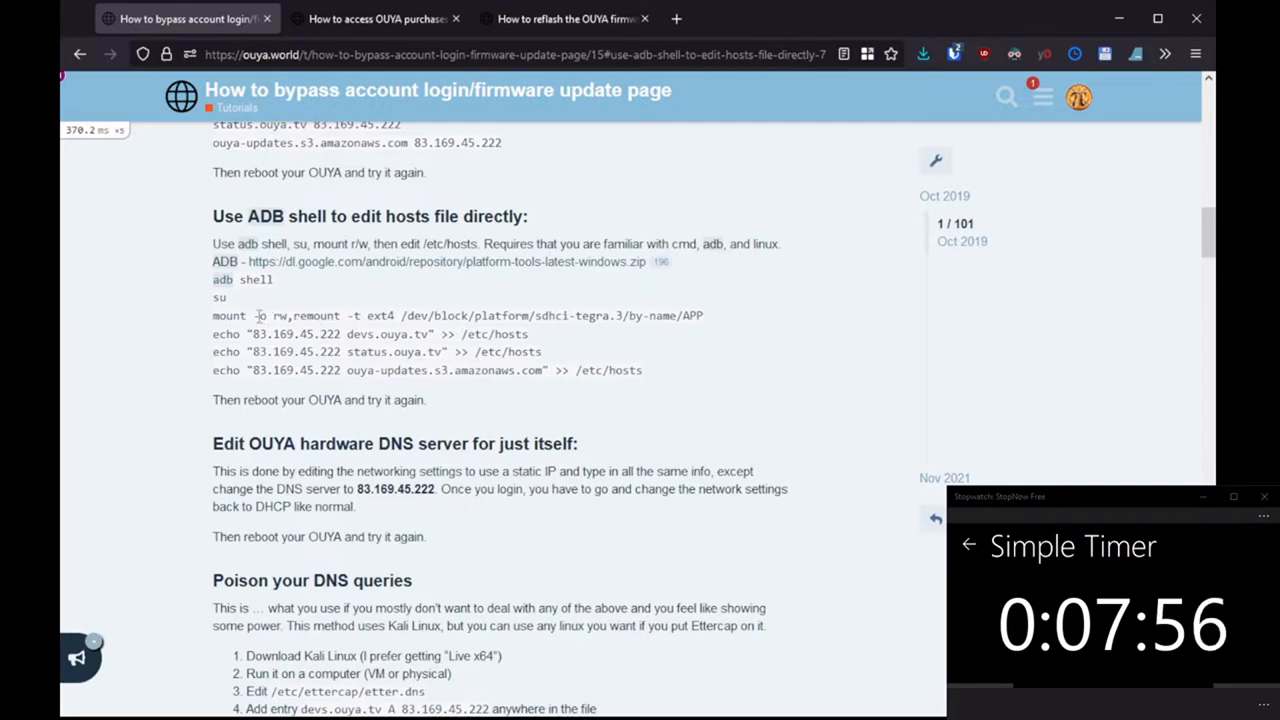
Select a hosts-editing command line in the ouya.world ADB shell guide
double_click(240, 279)
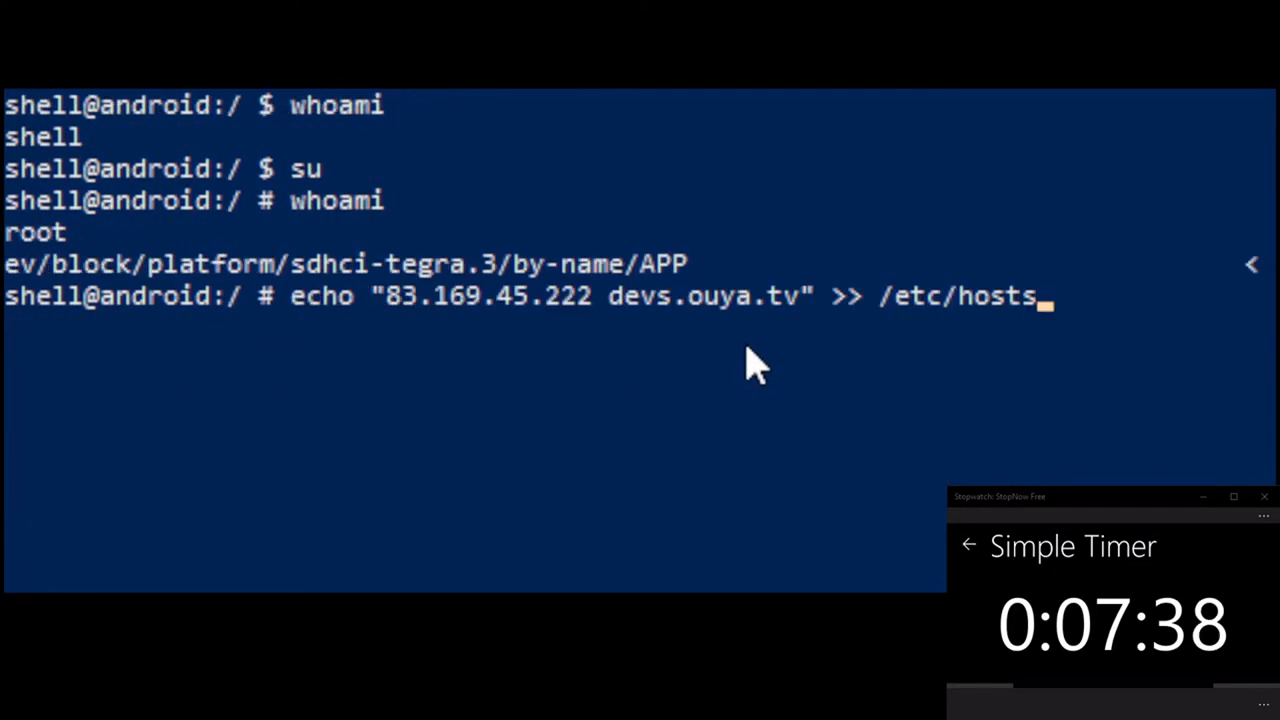
Run the devs.ouya.tv hosts echo command and start typing 'cat /etc/hosts'
key(Return)
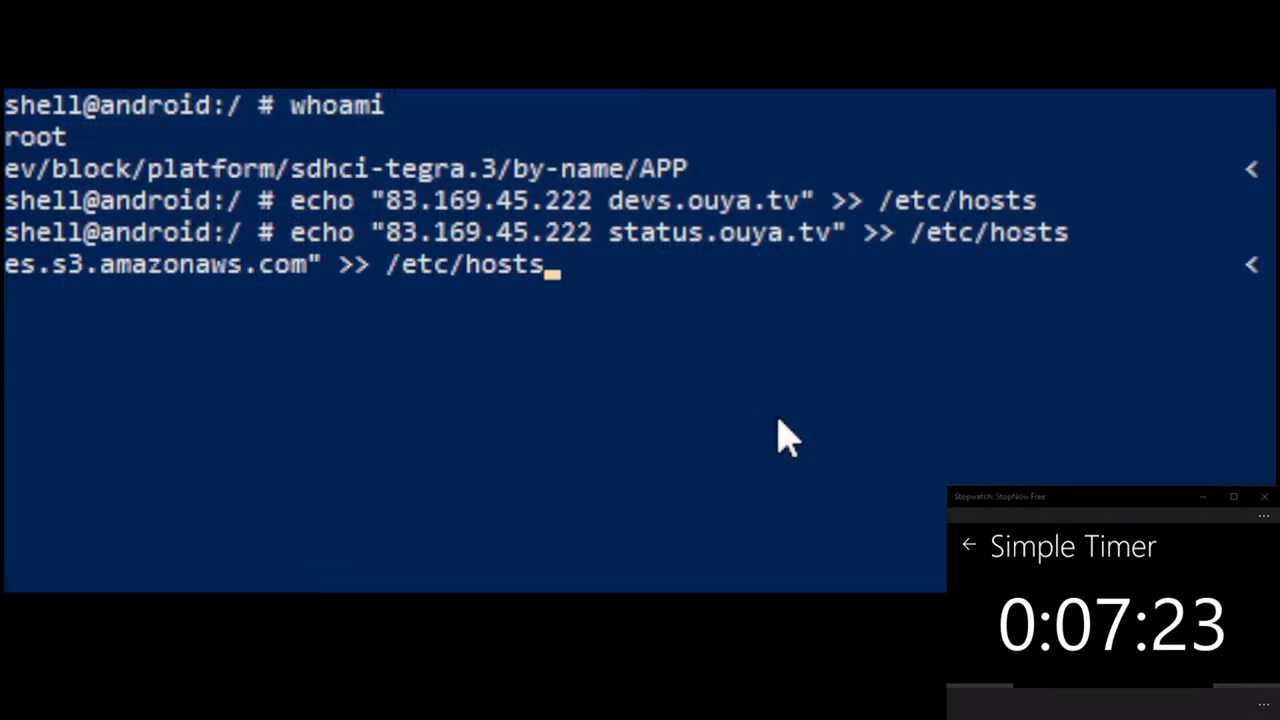
text(ca)
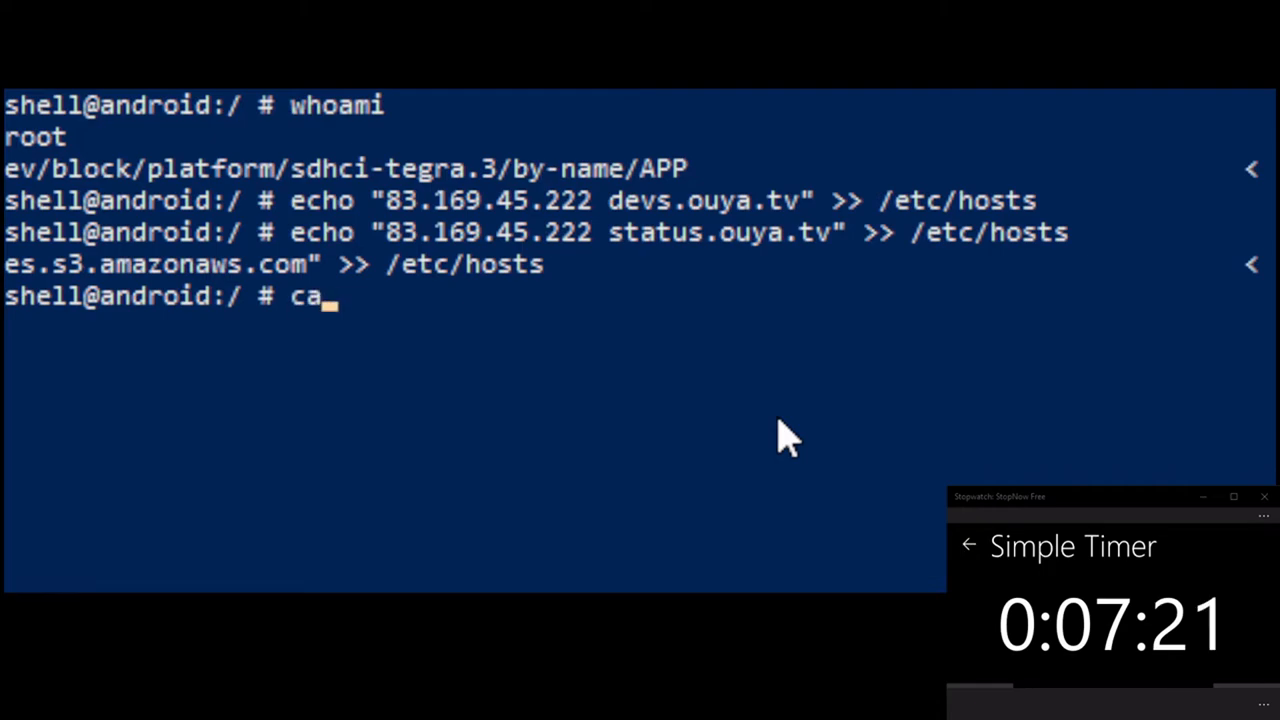
text(t /etc/hos)
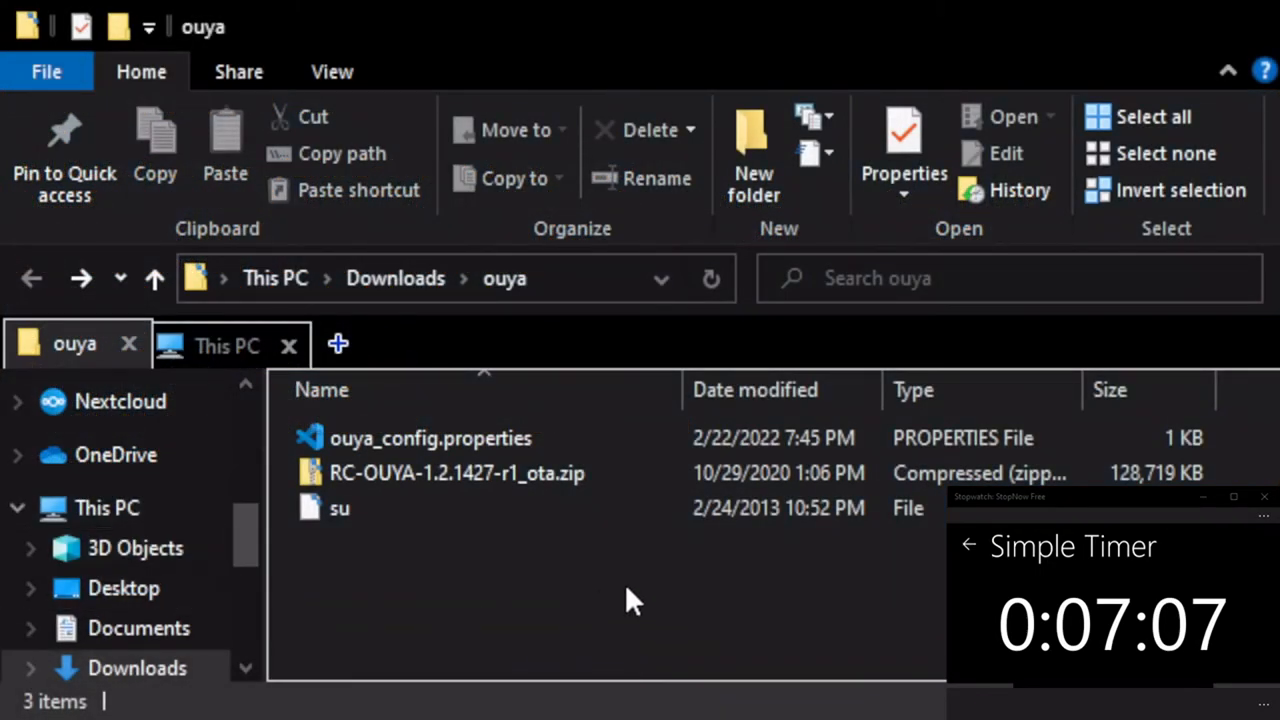
Select ouya_config.properties and su, then open the OUYA Console's internal storage
click(430, 438)
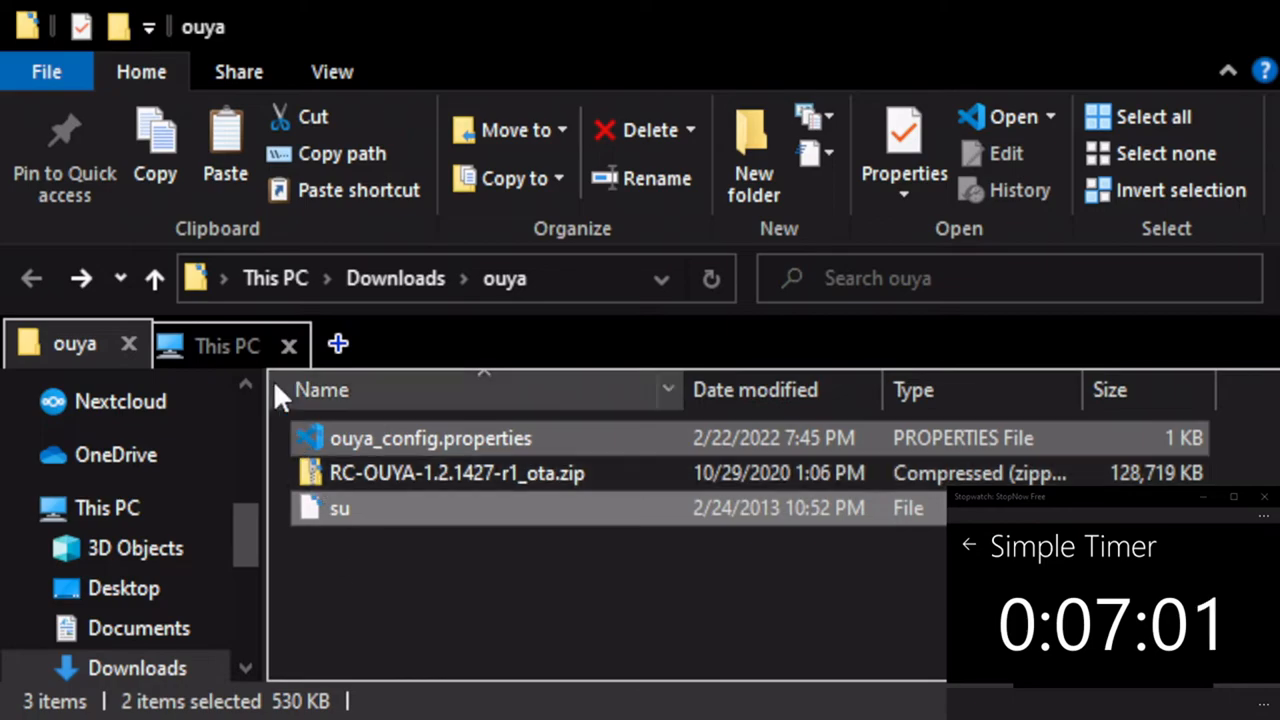
click(227, 344)
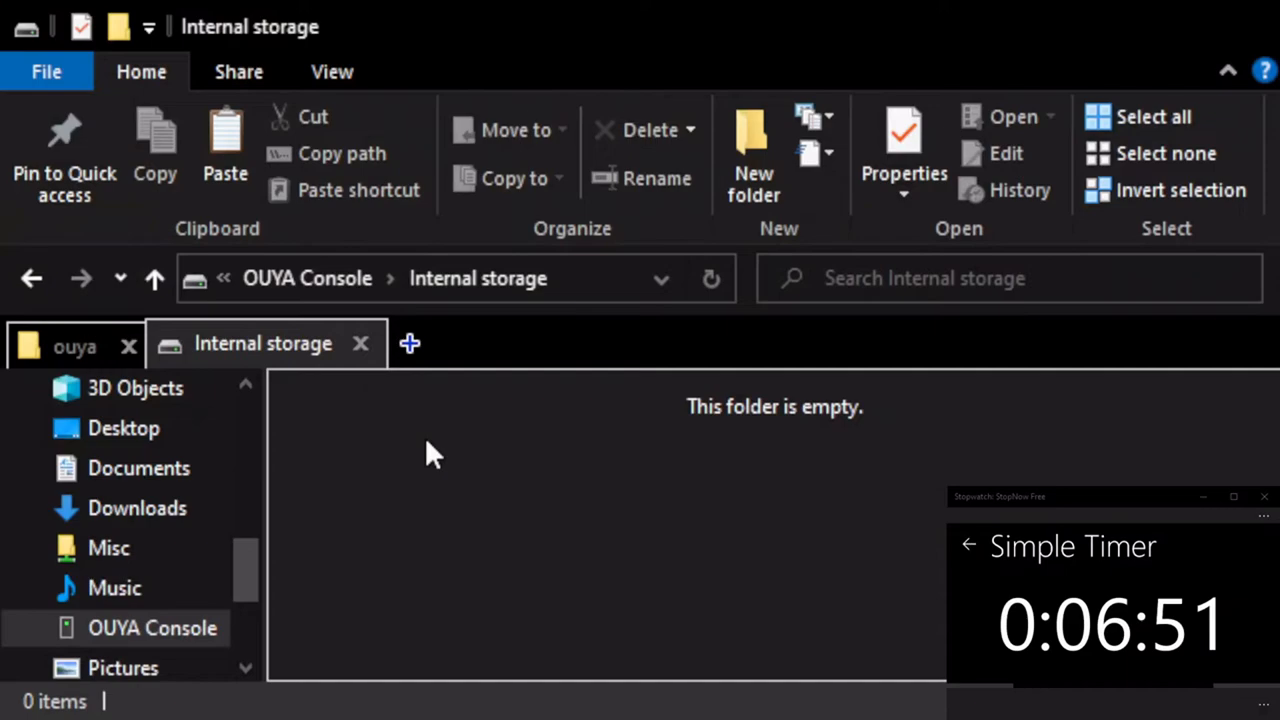
mouse_move(455, 500)
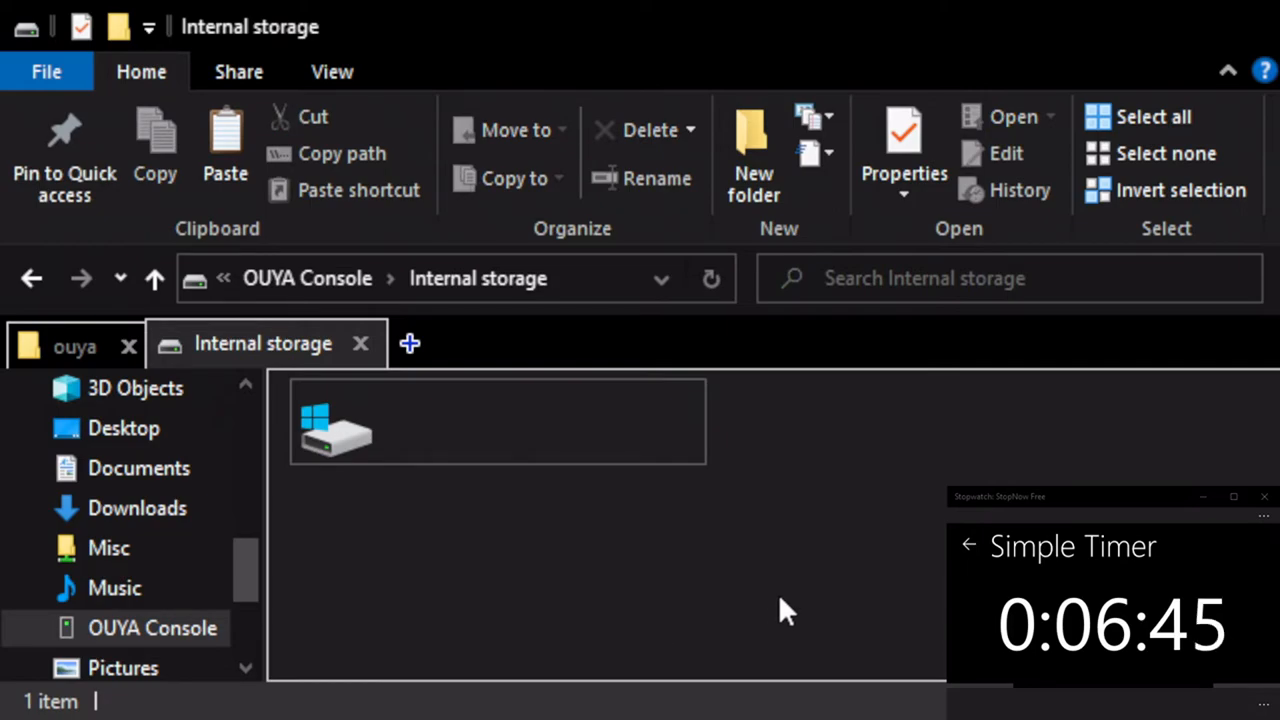
mouse_move(730, 623)
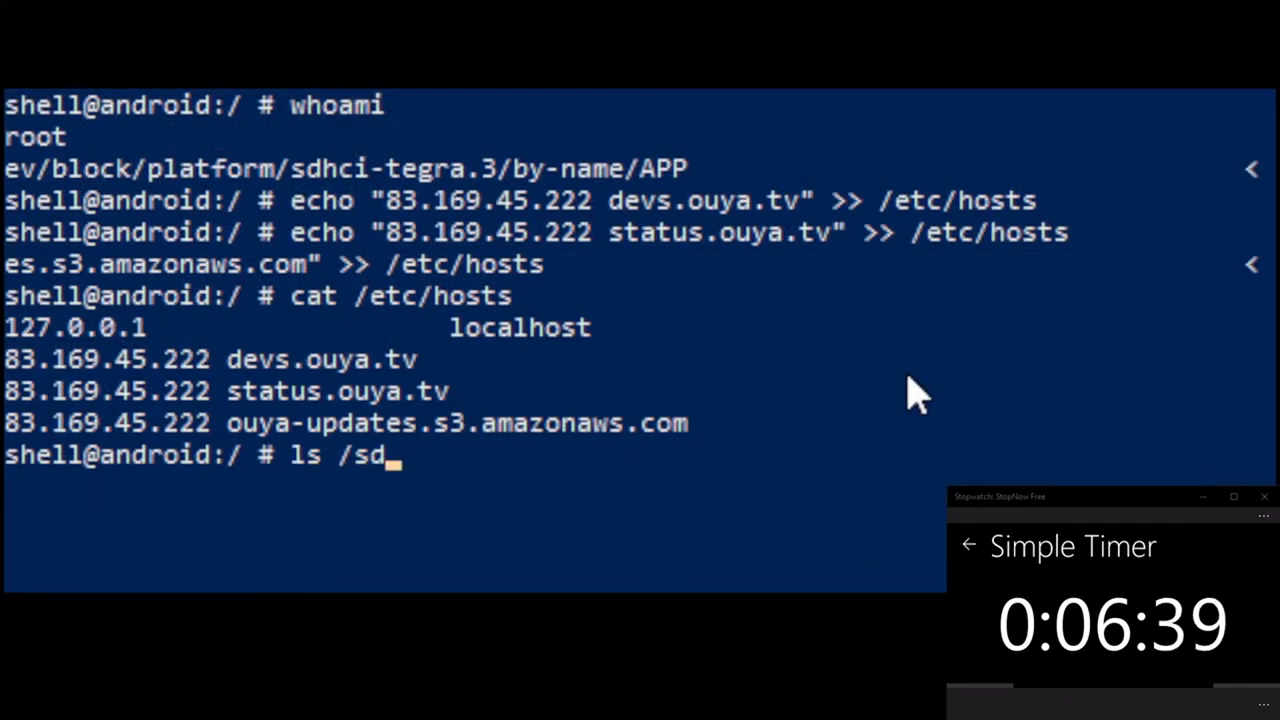
Run the command listing the OUYA's sdcard contents
key(Enter)
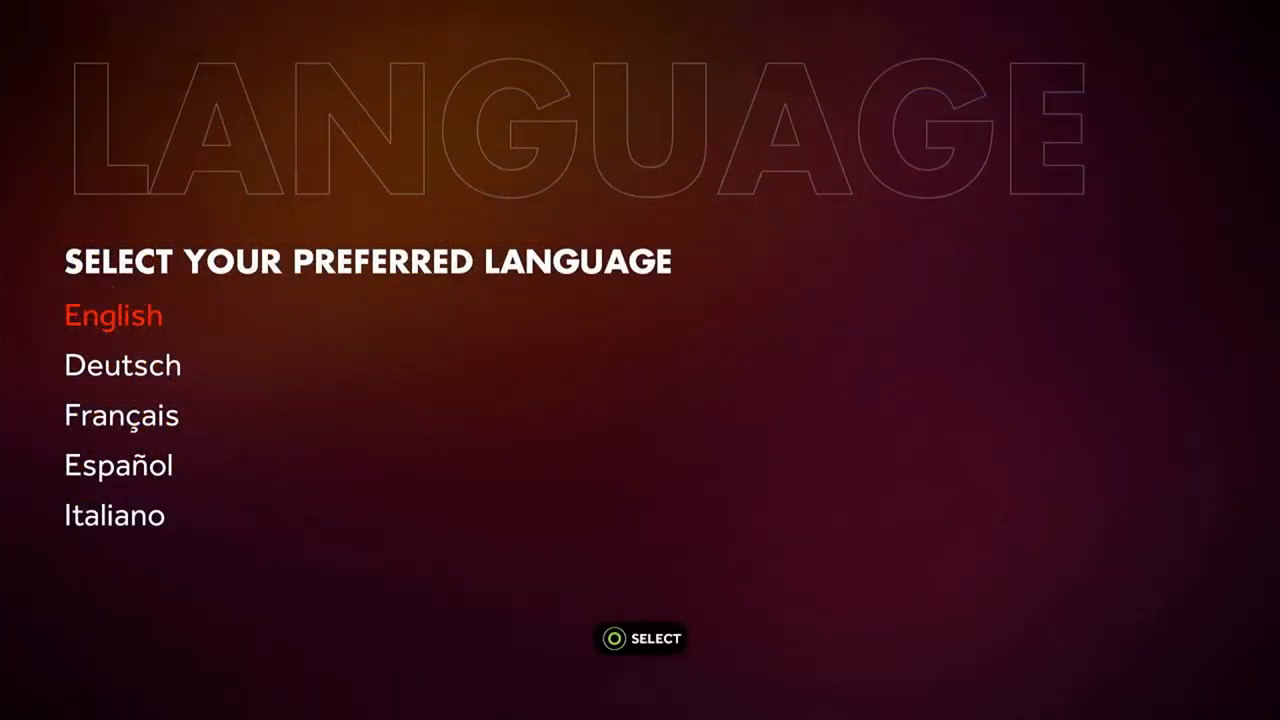
Pick English as the language and acknowledge the Ethernet Device Detected notice
click(112, 316)
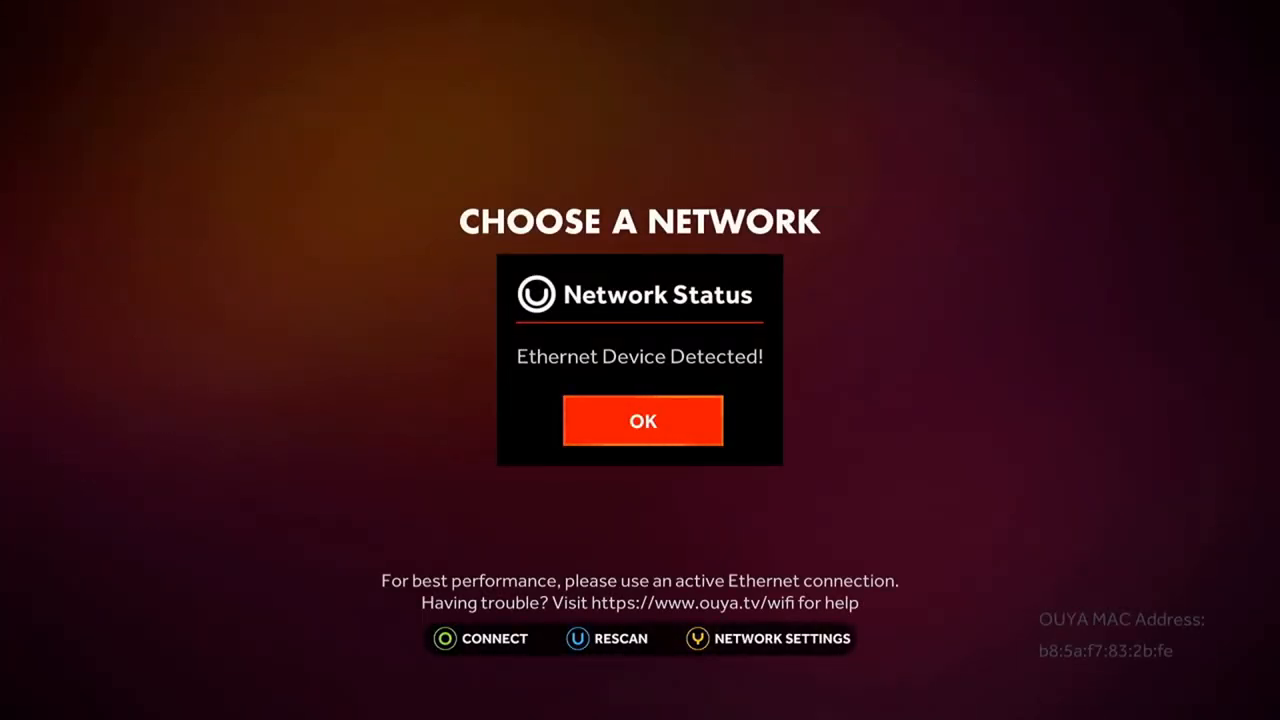
click(641, 420)
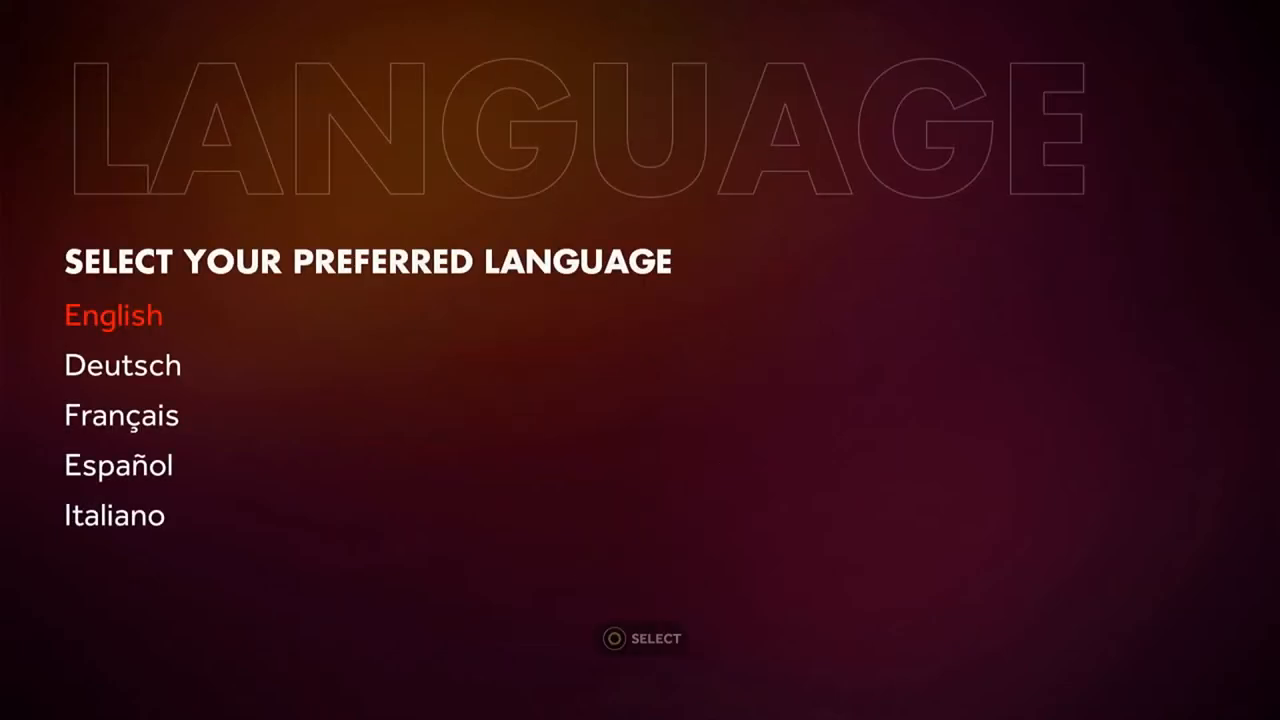
Select English once more and dismiss the Ethernet detected Network Status dialog
click(113, 316)
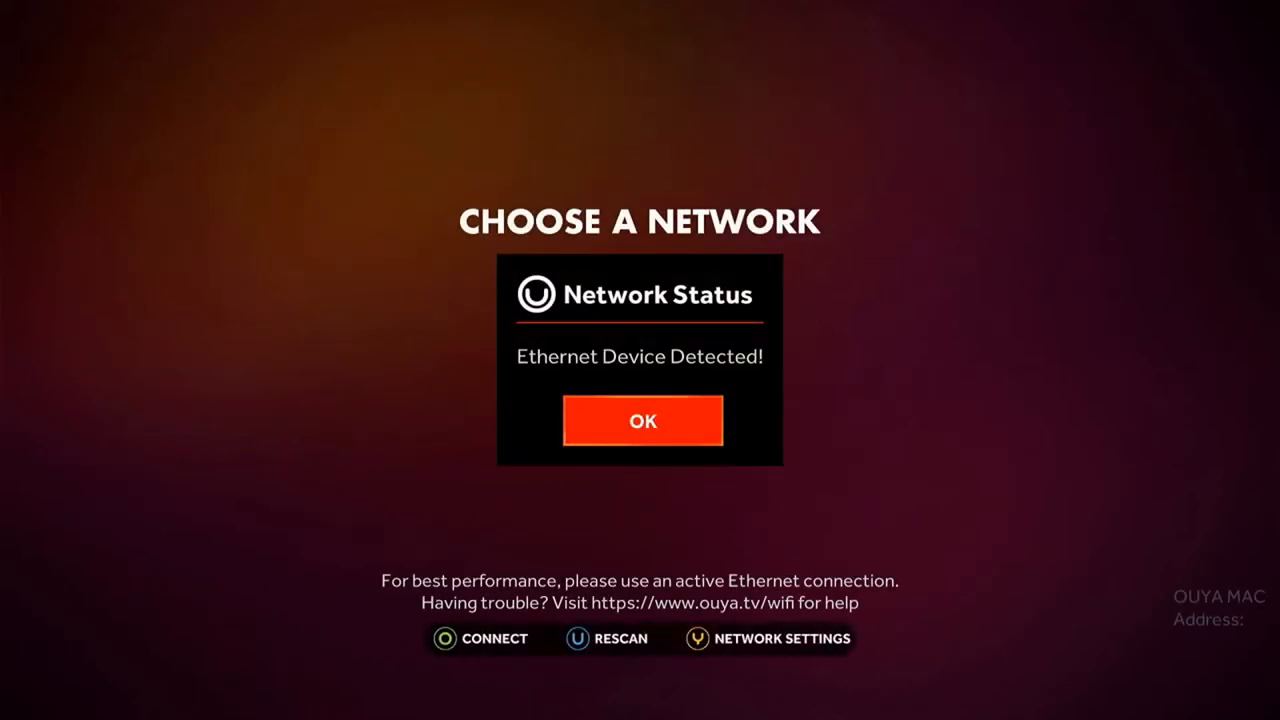
click(642, 420)
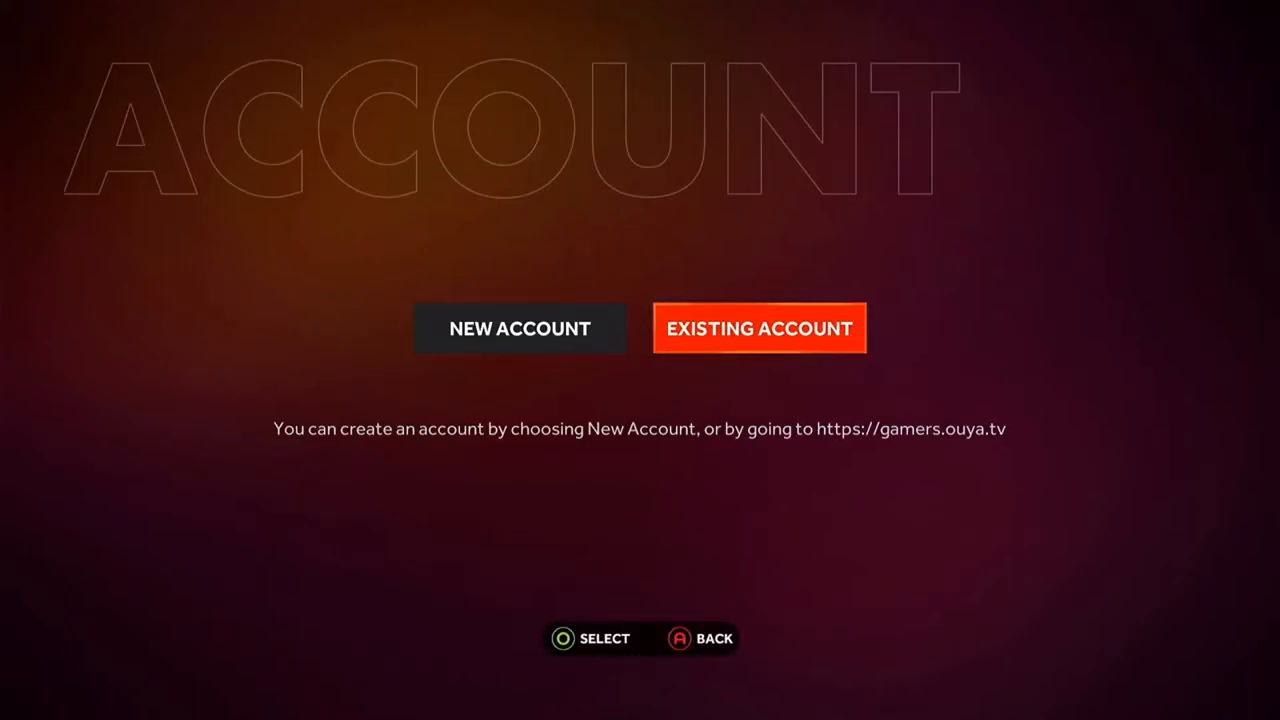
Choose Existing Account, enter the username and password, and sign in
click(760, 328)
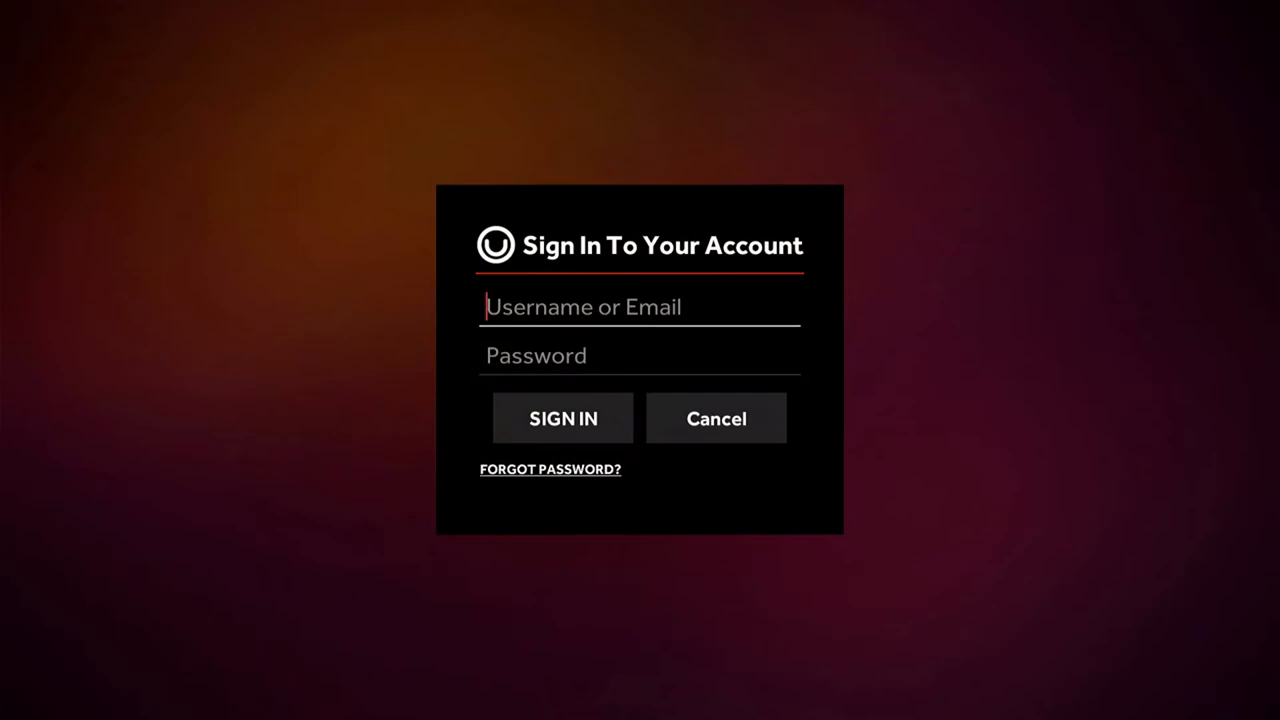
text(S)
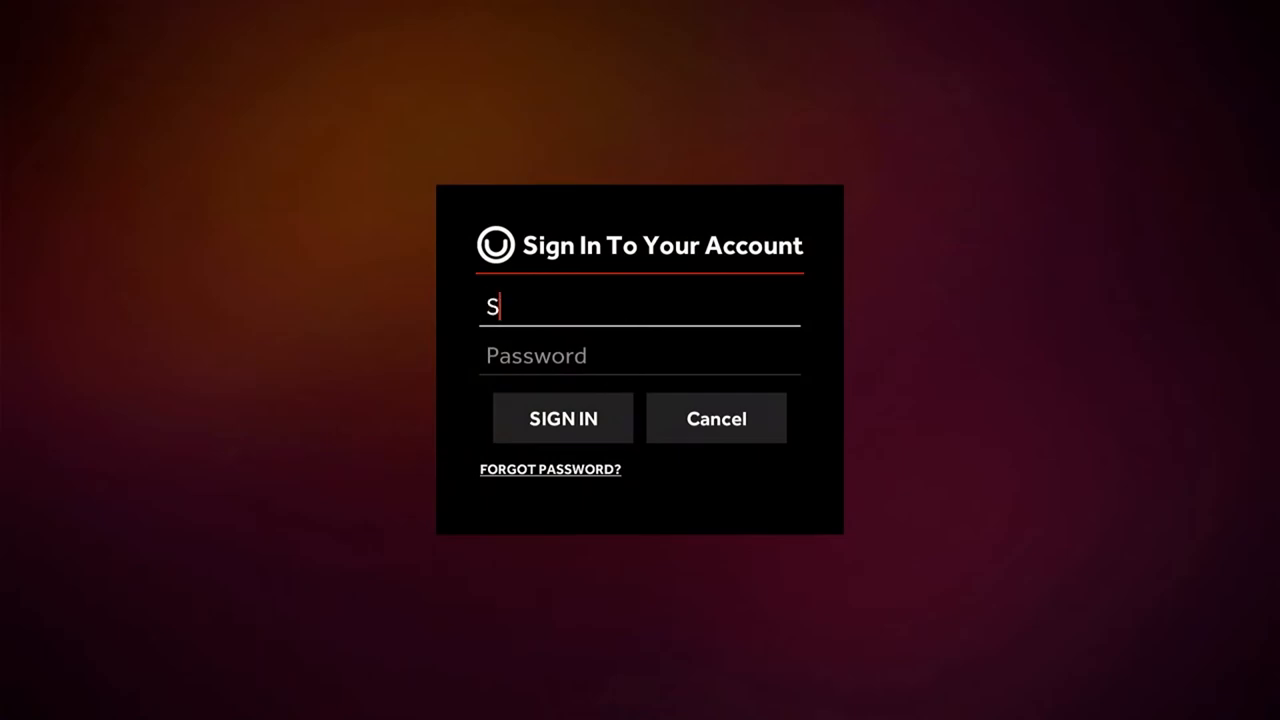
text(igm1_N)
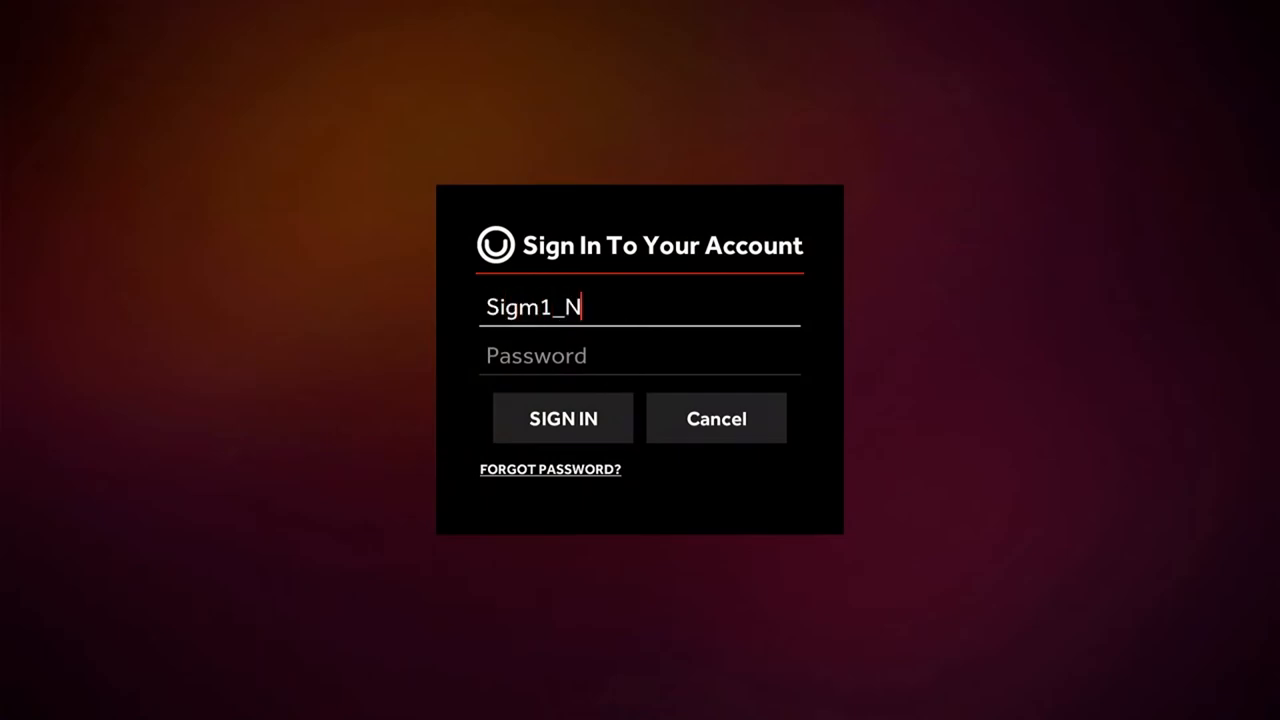
text(7)
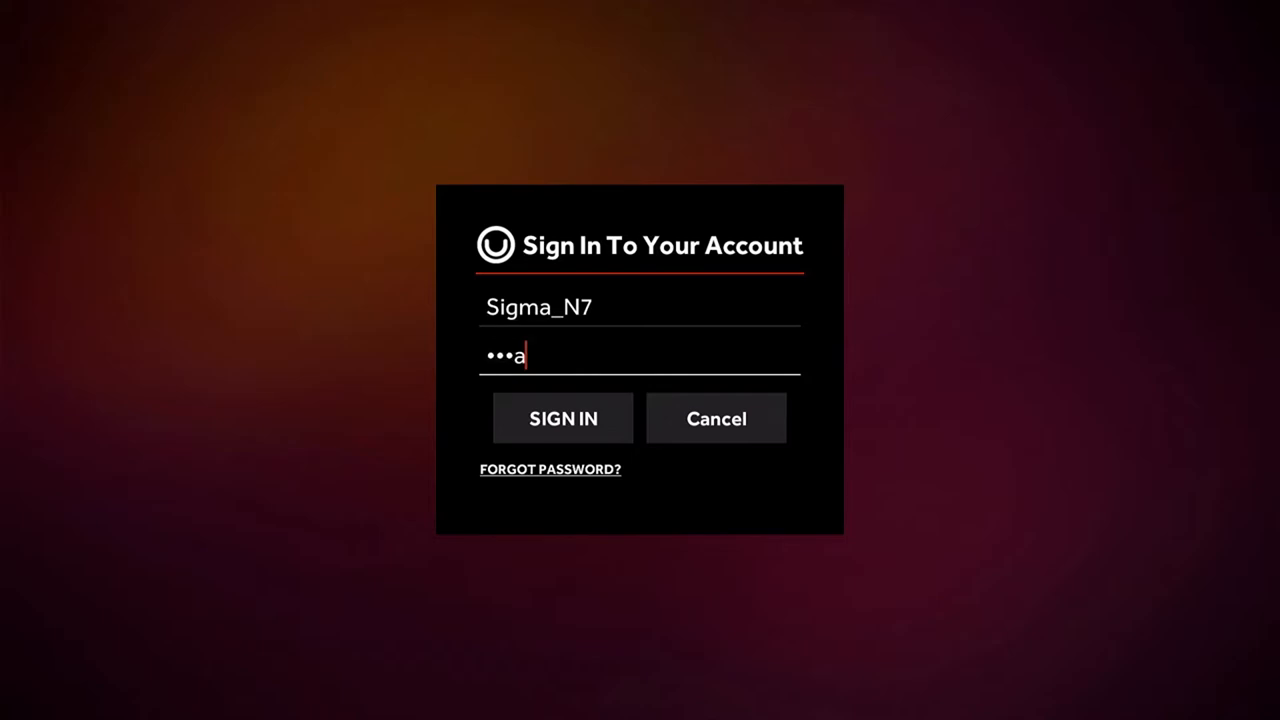
text(a)
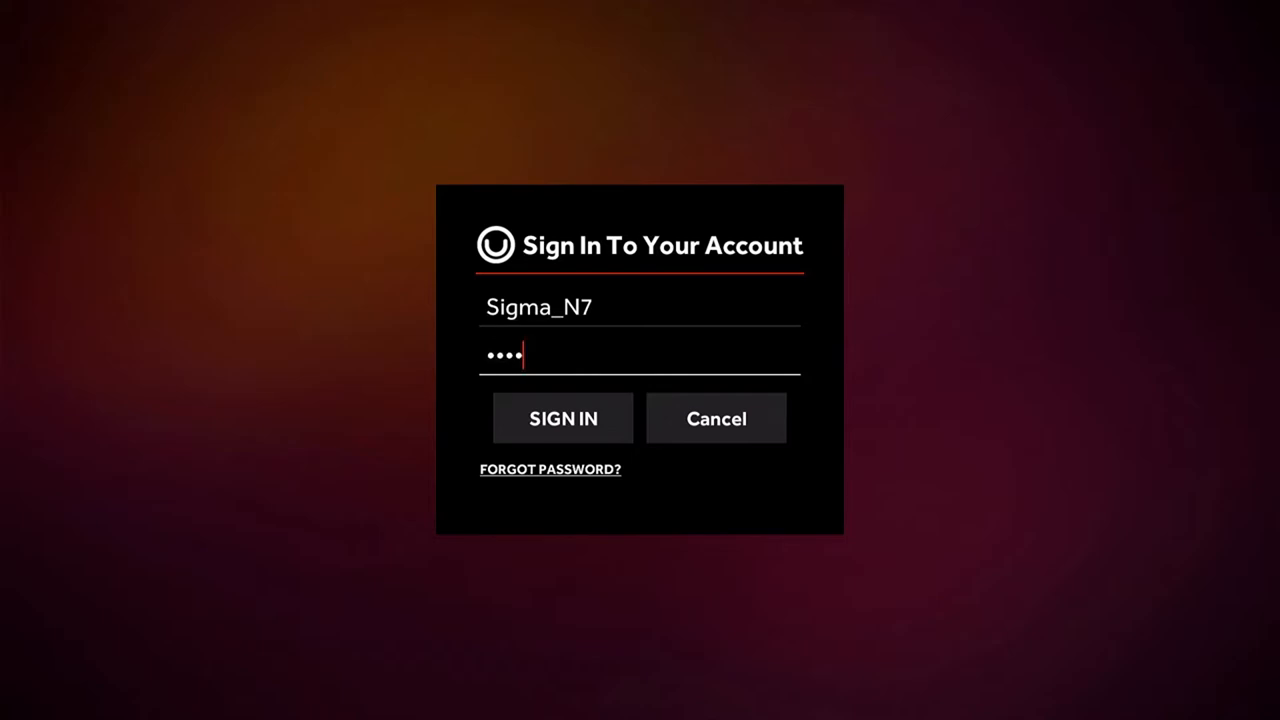
mouse_move(562, 418)
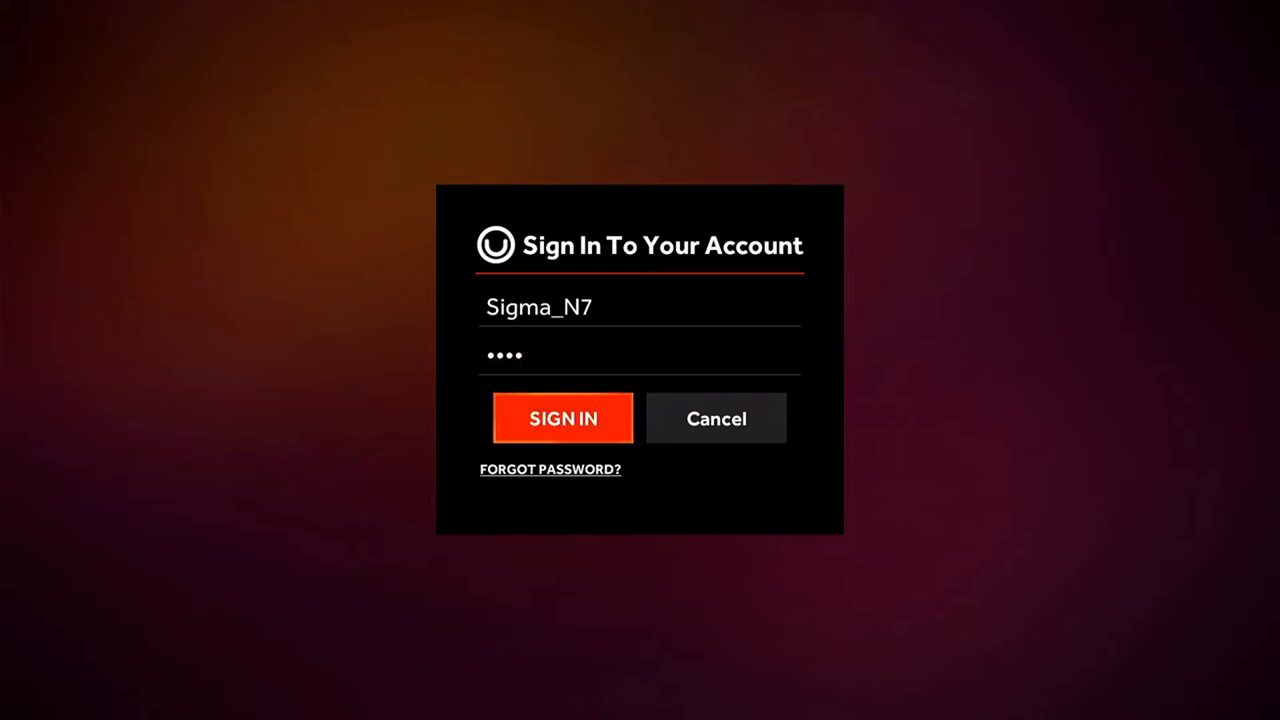
click(562, 418)
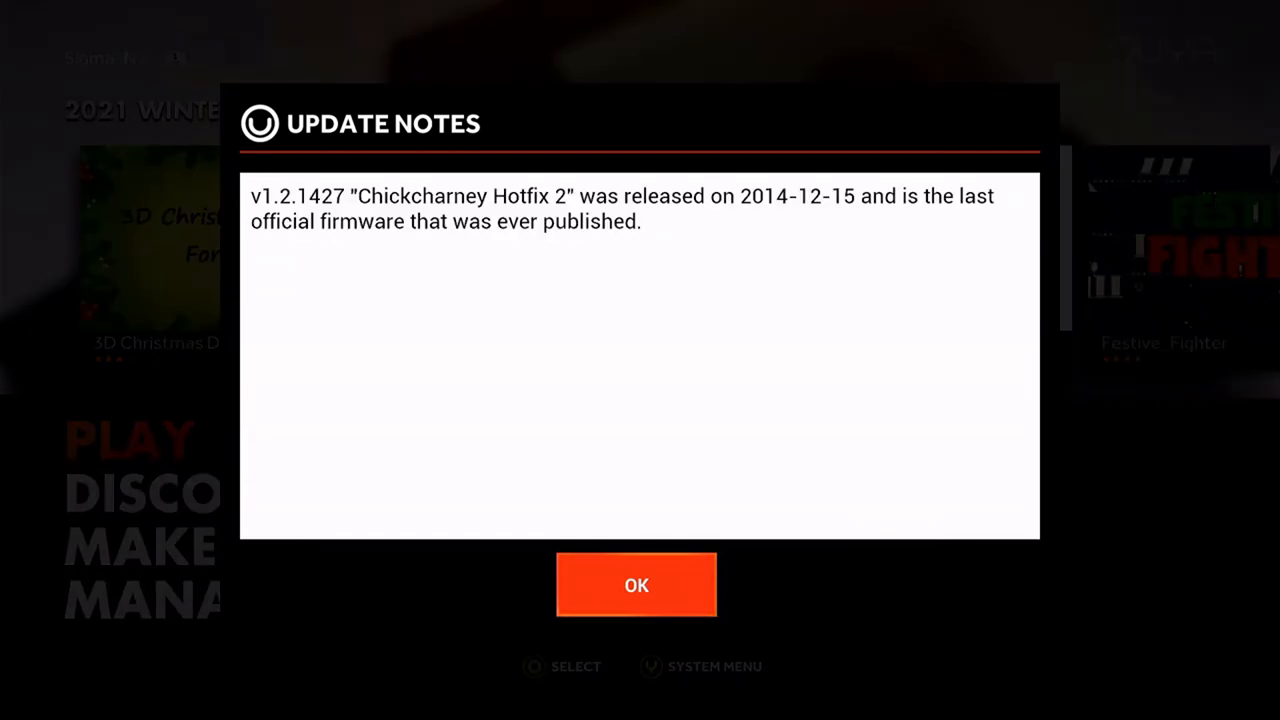
click(636, 584)
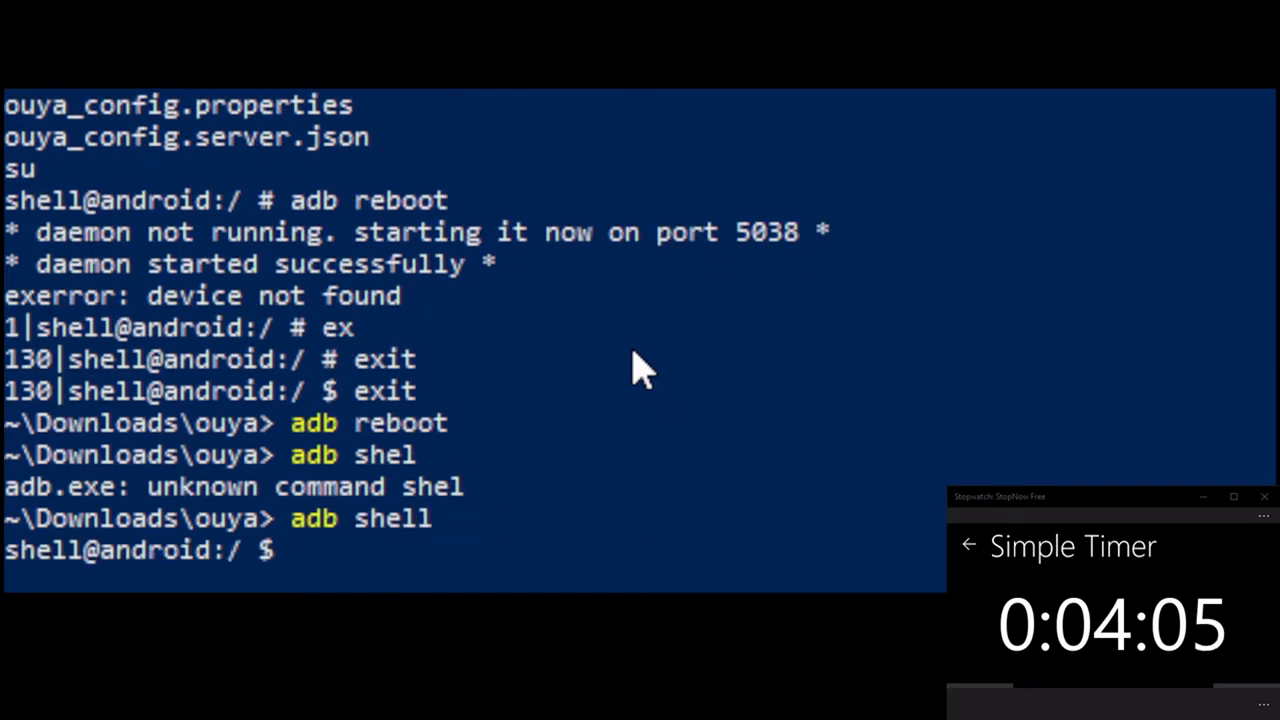
Run su in the adb shell, then whoami to confirm root
text(su)
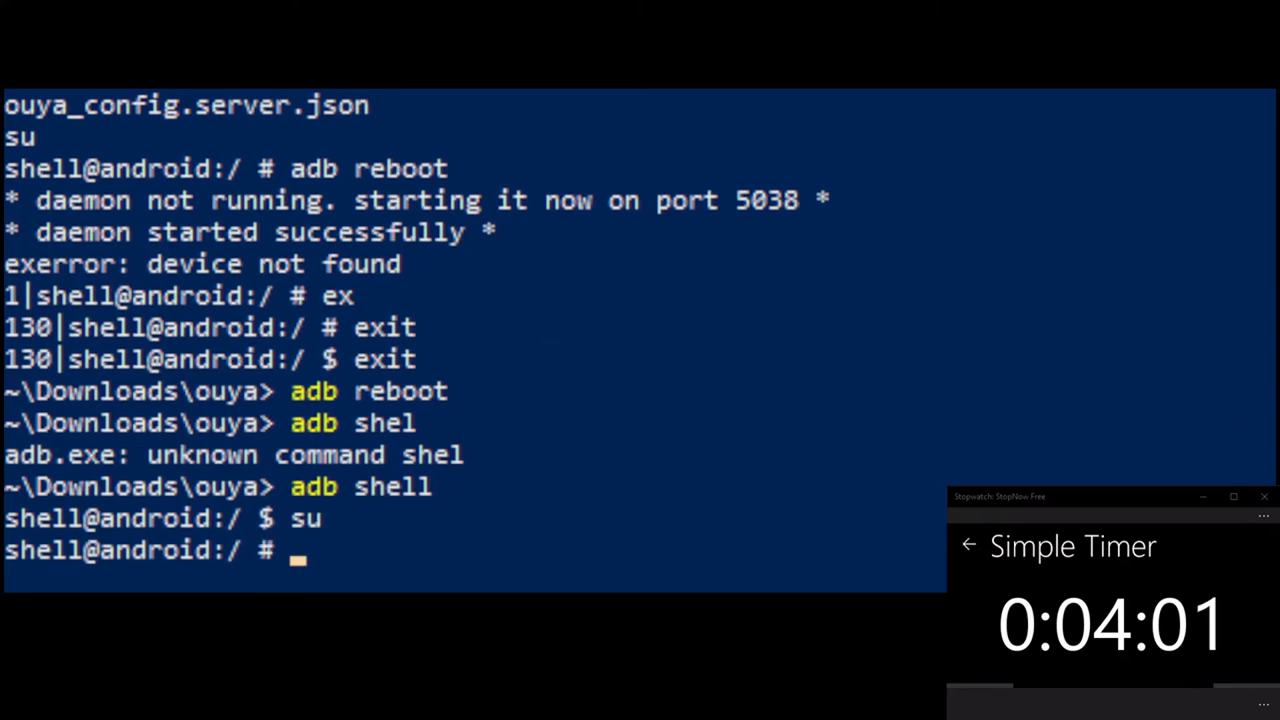
text(whoami)
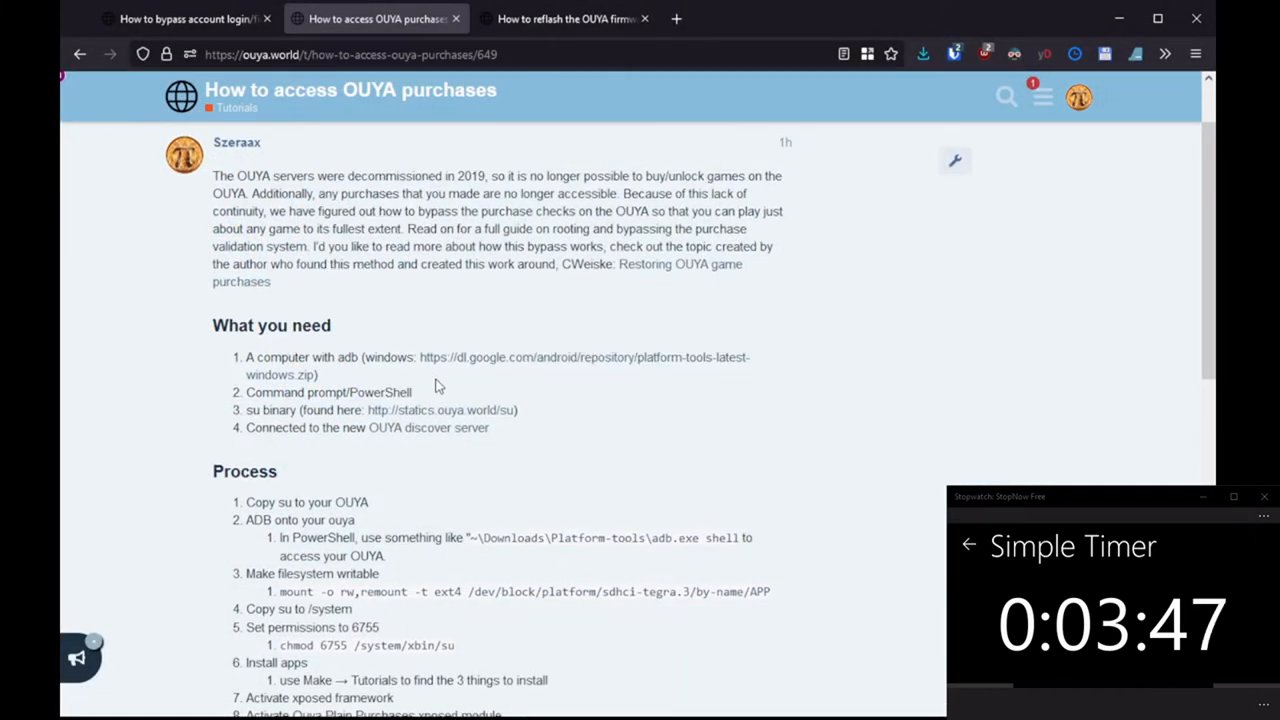
Scroll the ouya.world purchases guide down to its Process list
scroll(down, 3)
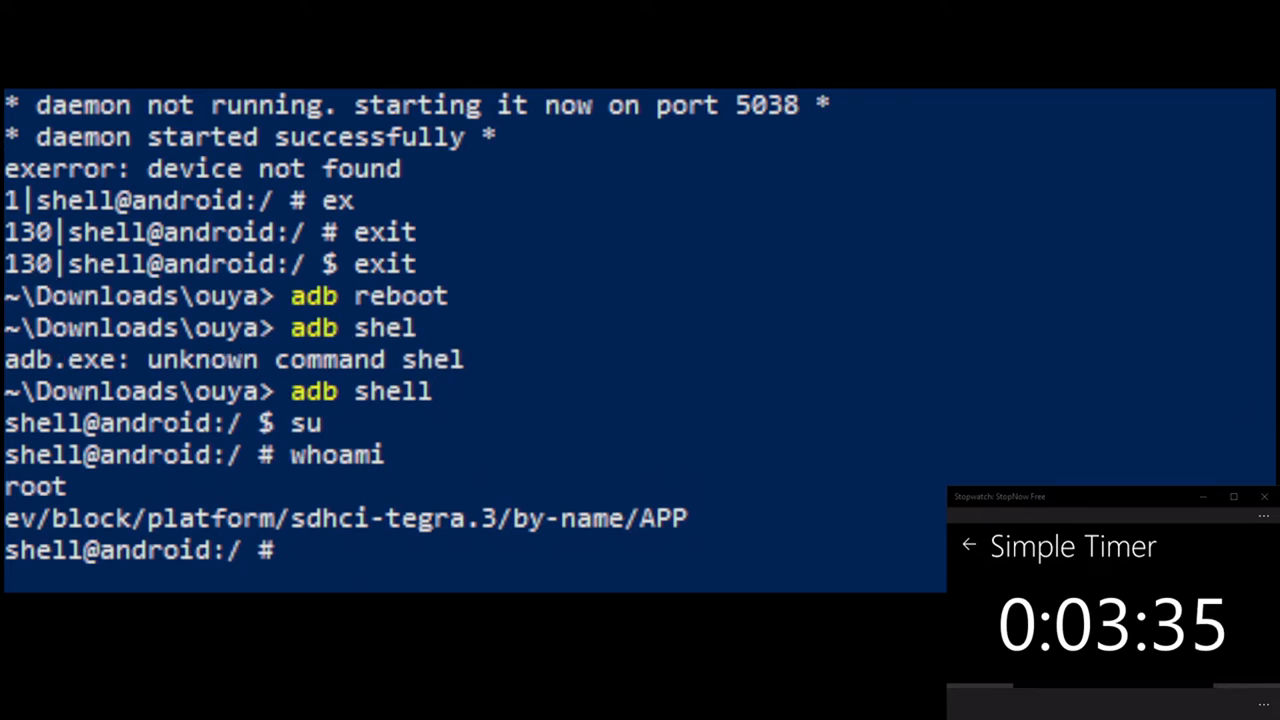
Copy /sdcard/su to /system/xbin/su in the root adb shell
text(cp /s)
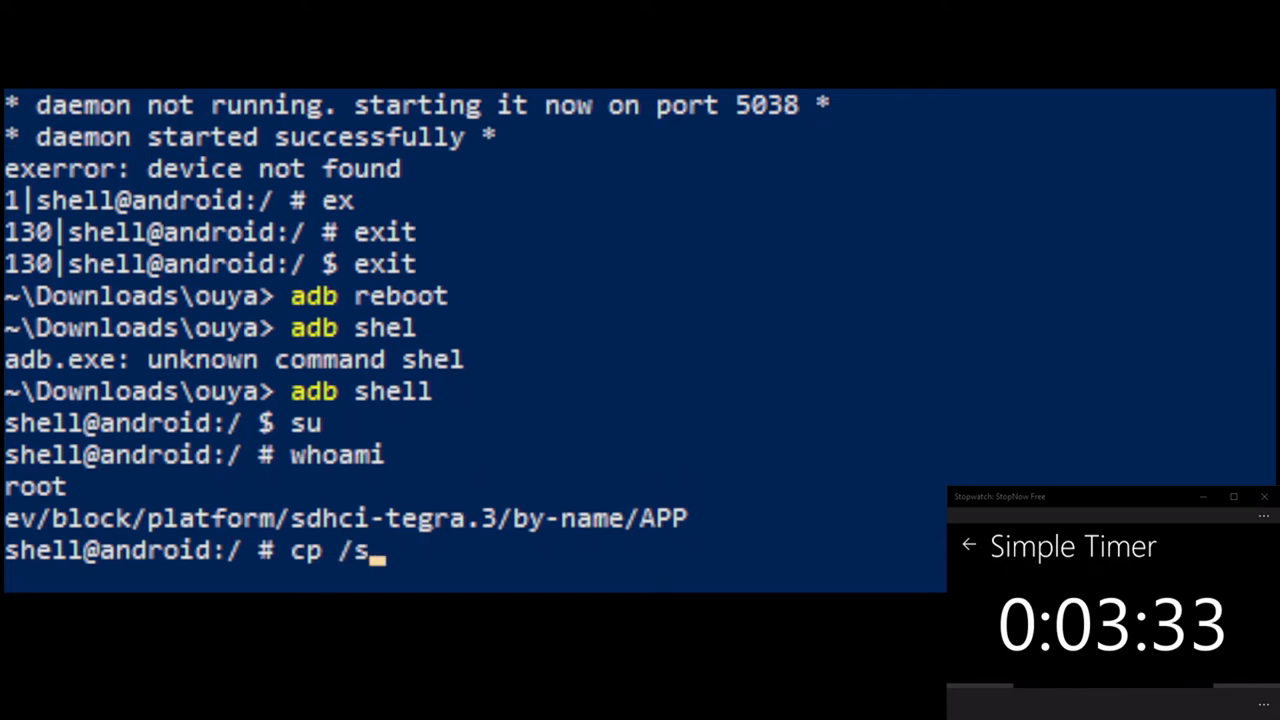
text(dcard)
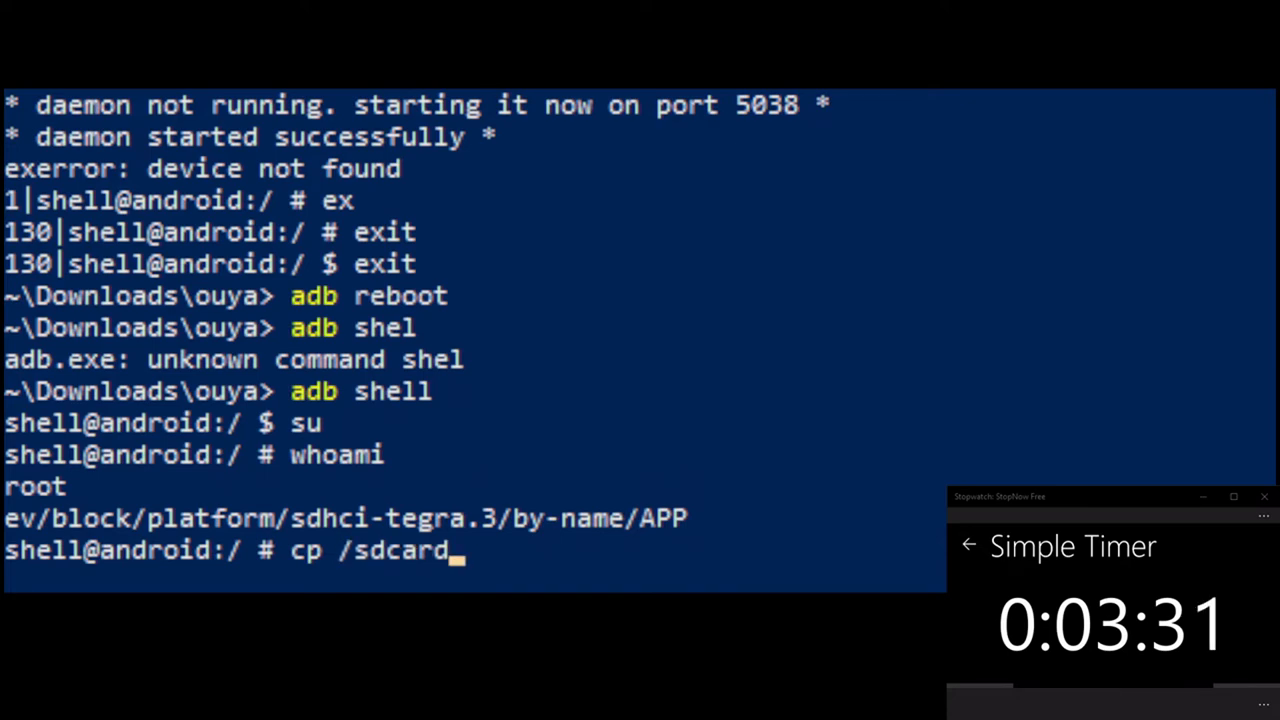
text(/su /)
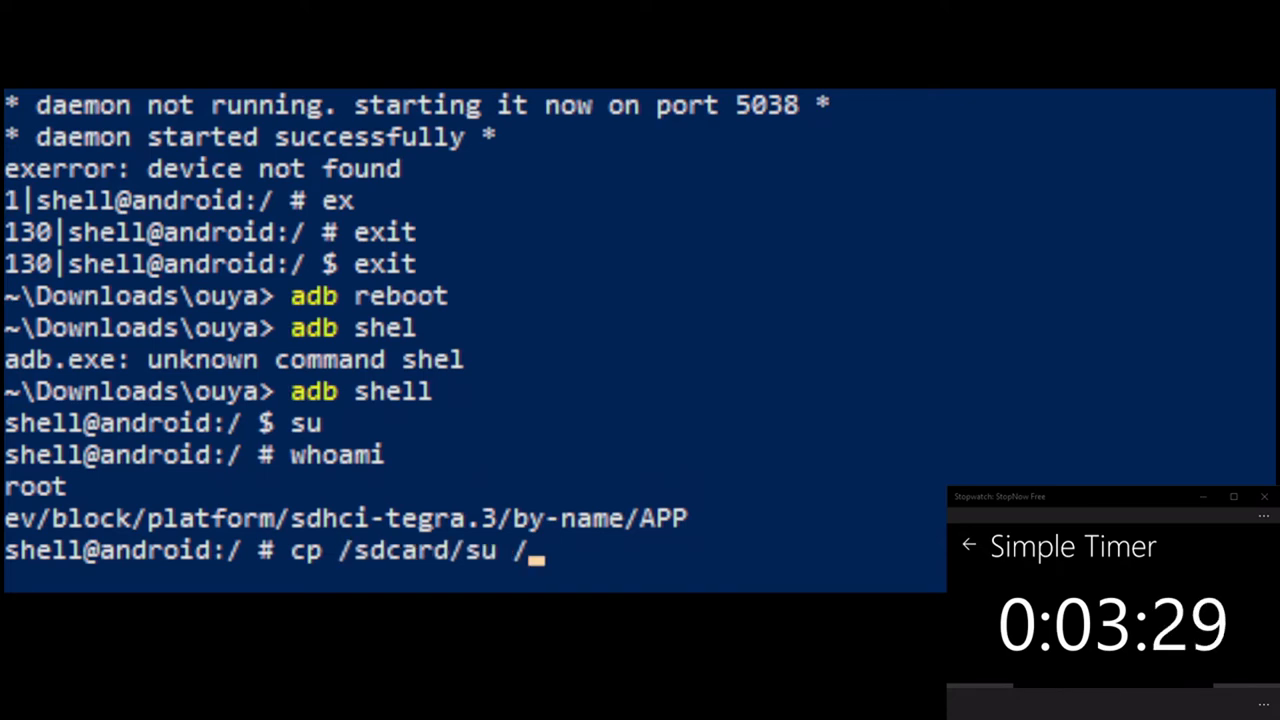
text(system/)
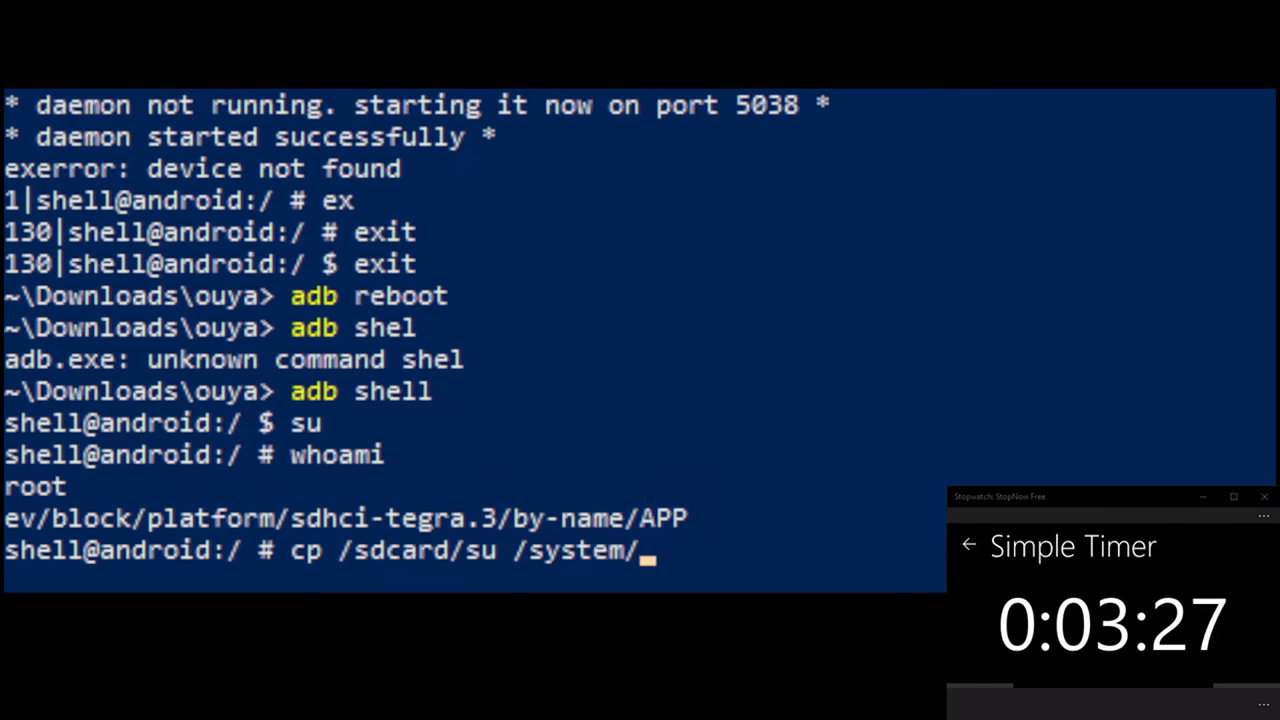
text(xbin/su)
text(ls -l)
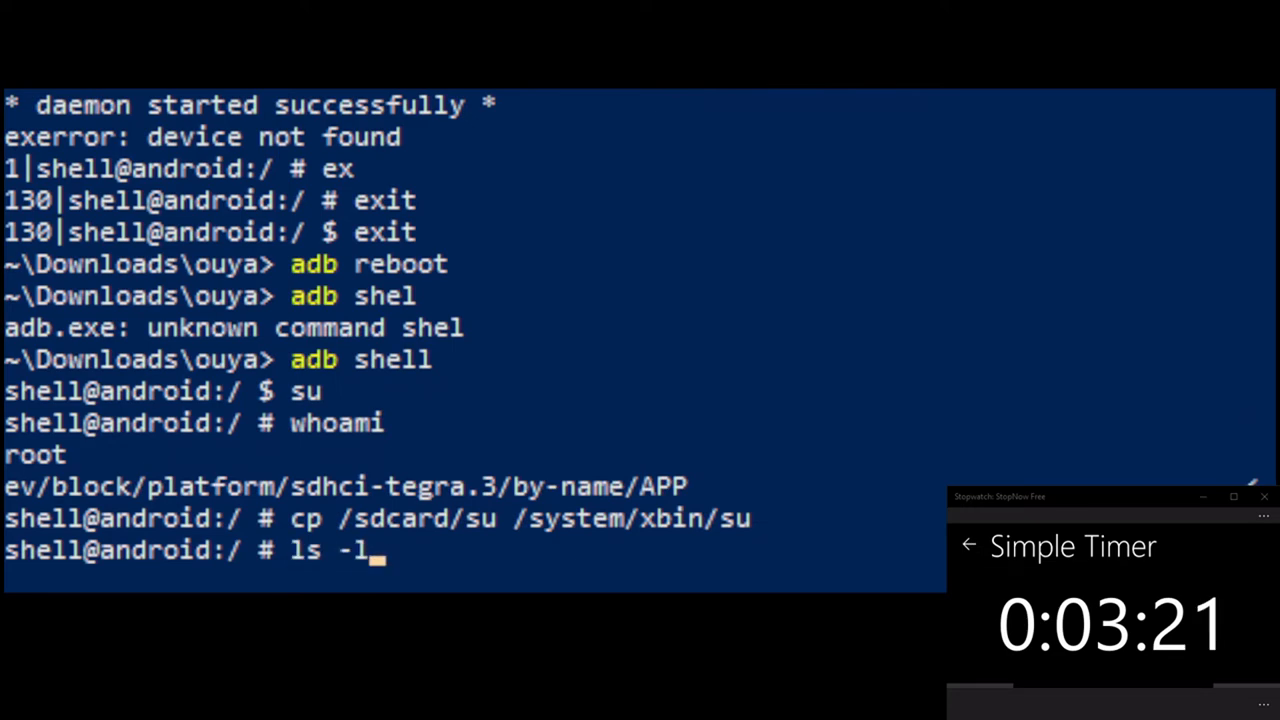
text(/sys)
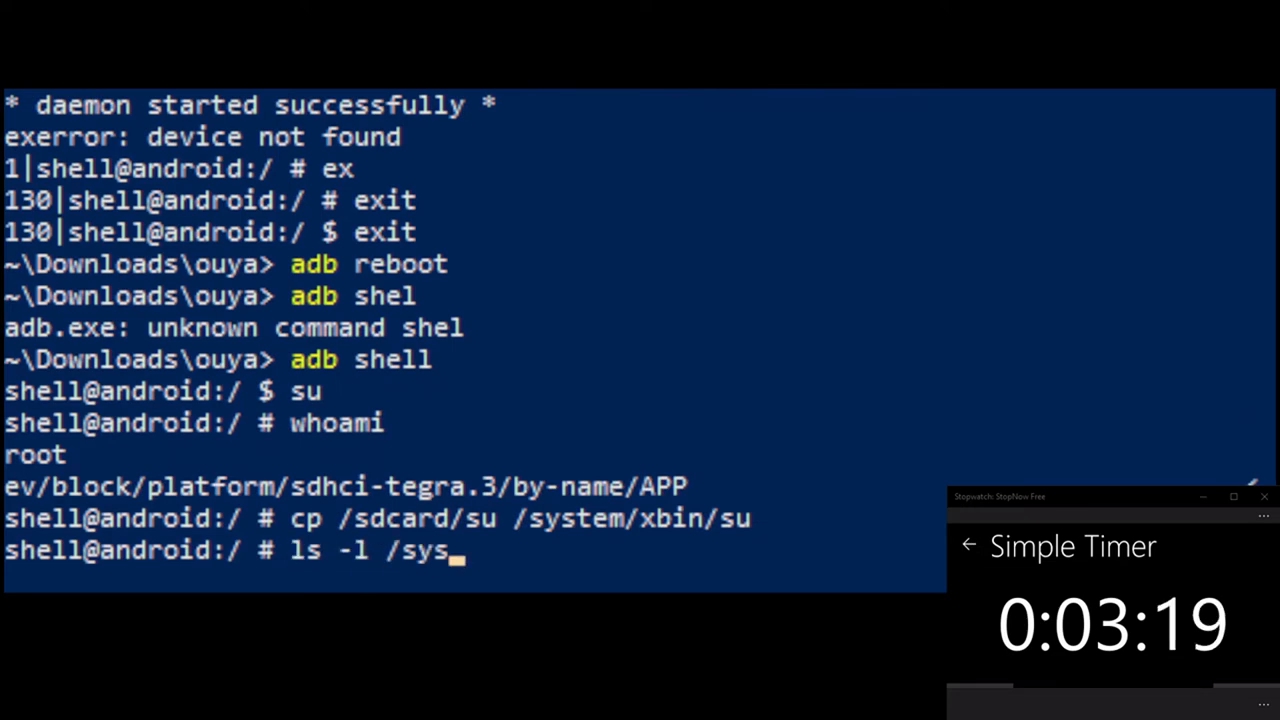
text(tem/xbin/su)
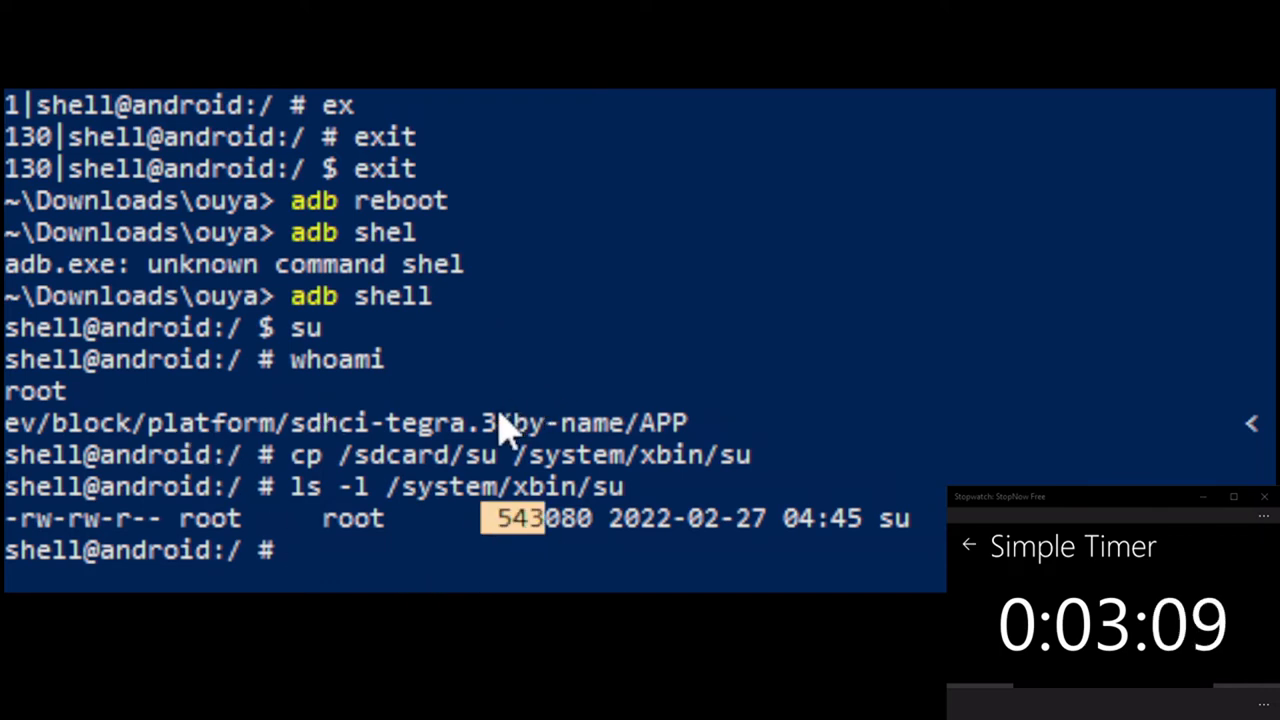
mouse_move(285, 420)
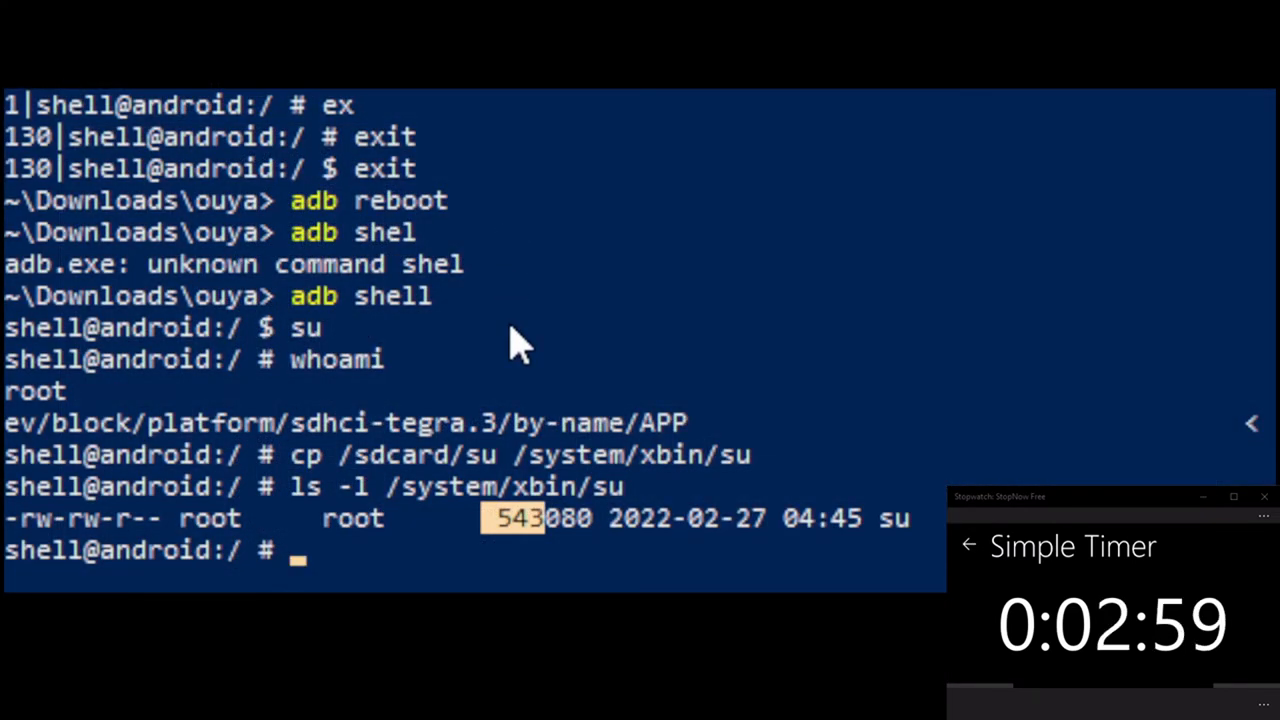
Apply chmod 6755 to /system/xbin/su and list it to verify permissions
text(chmod 6755 /system/xbin/su)
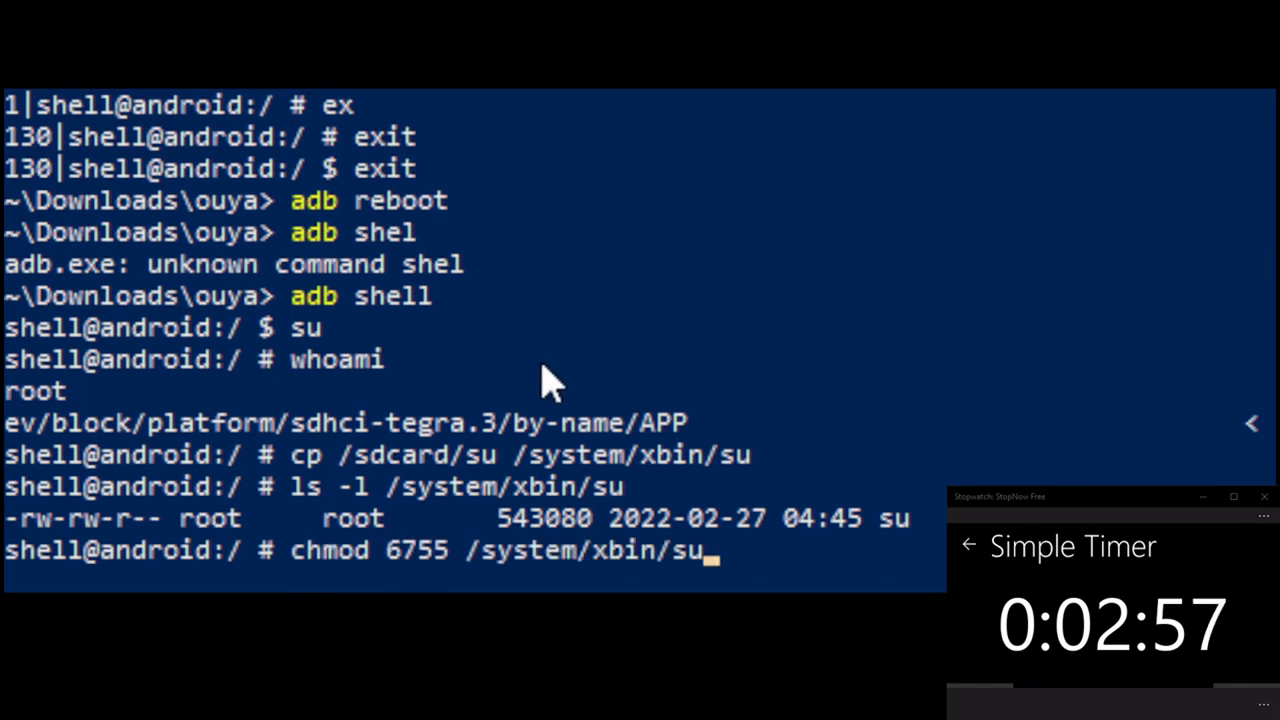
key(Return)
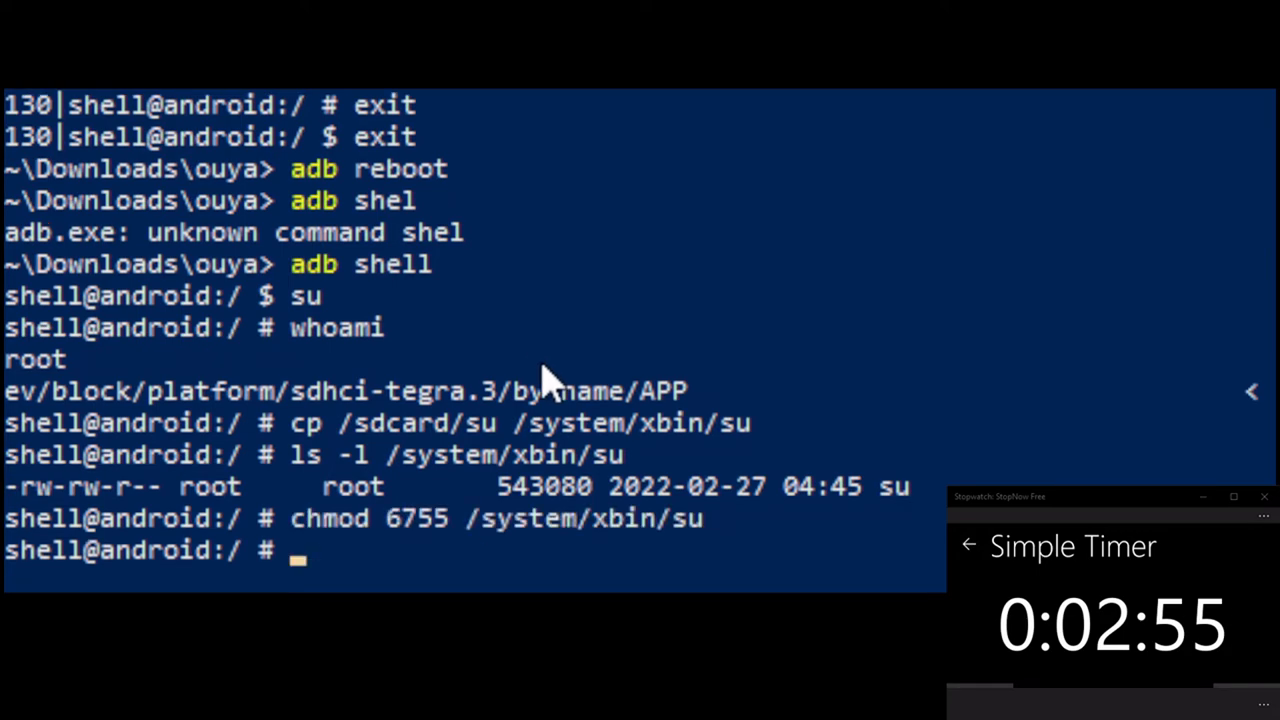
text(ls -l /system/xbin/su)
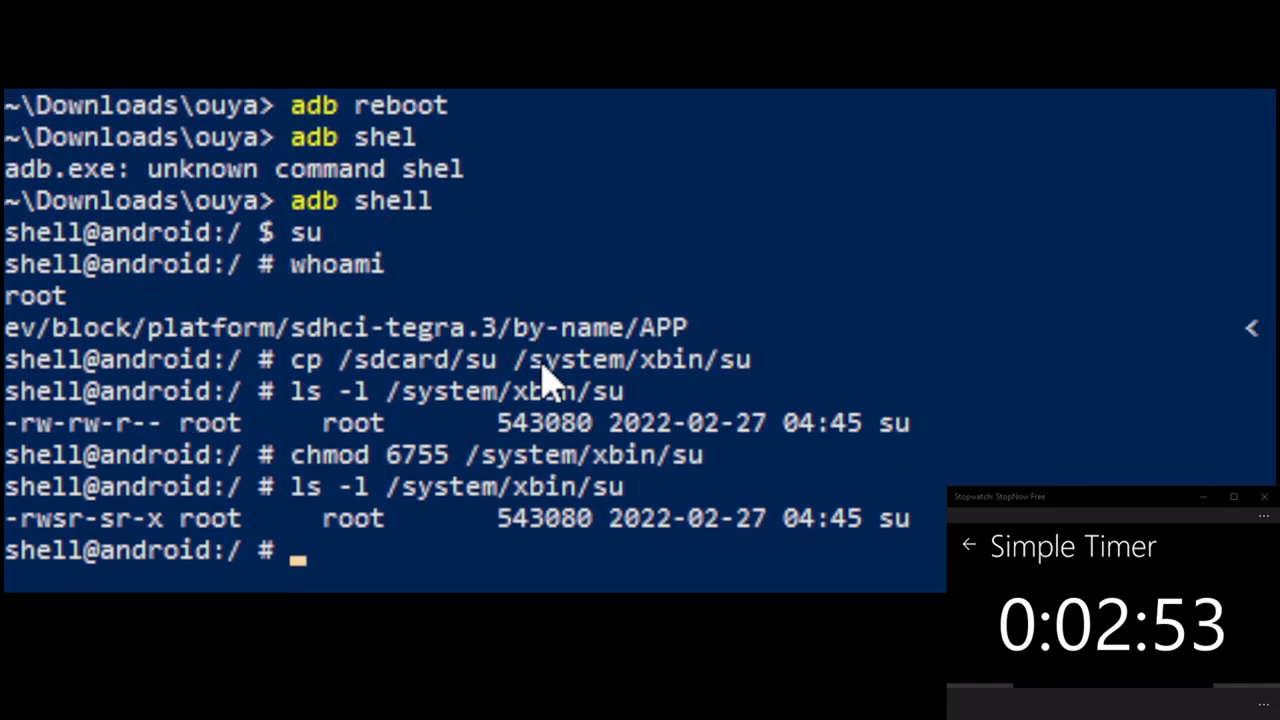
mouse_move(148, 540)
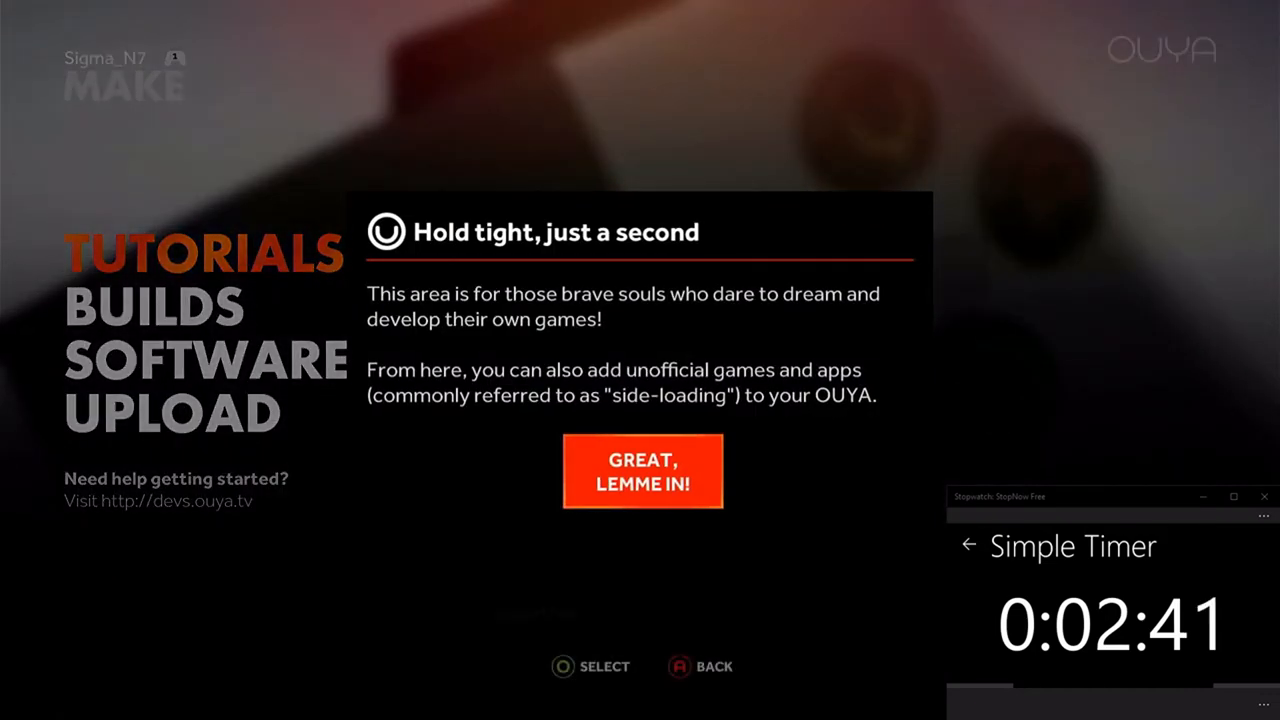
Accept the MAKE notice and launch XPosed installer from SOFTWARE
click(642, 471)
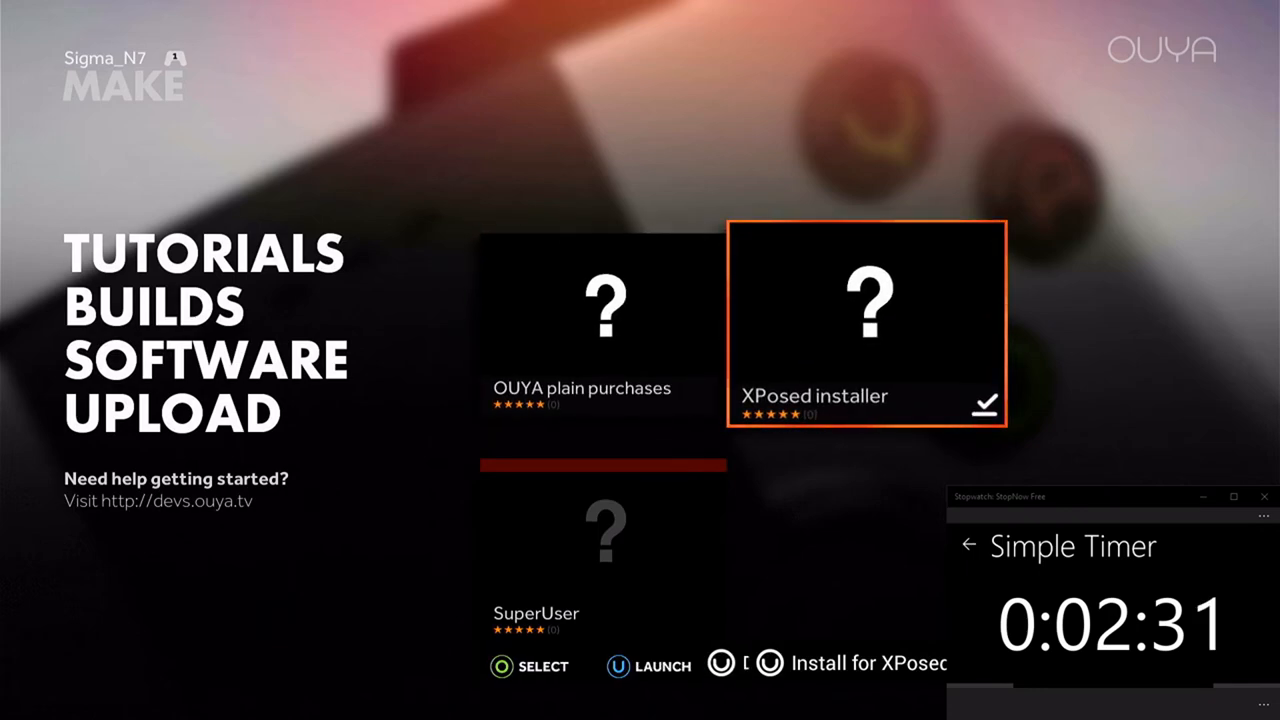
key(Left)
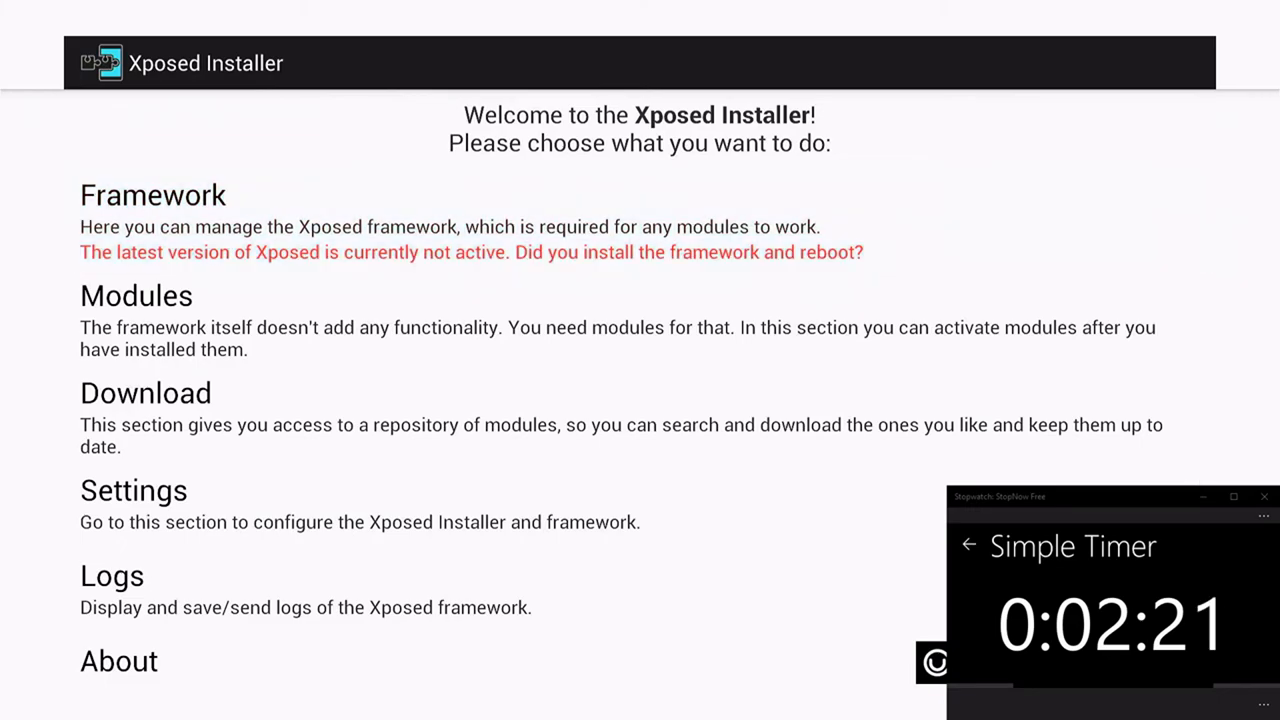
In Framework, accept the warning, run Install/Update, and grant superuser access
click(152, 194)
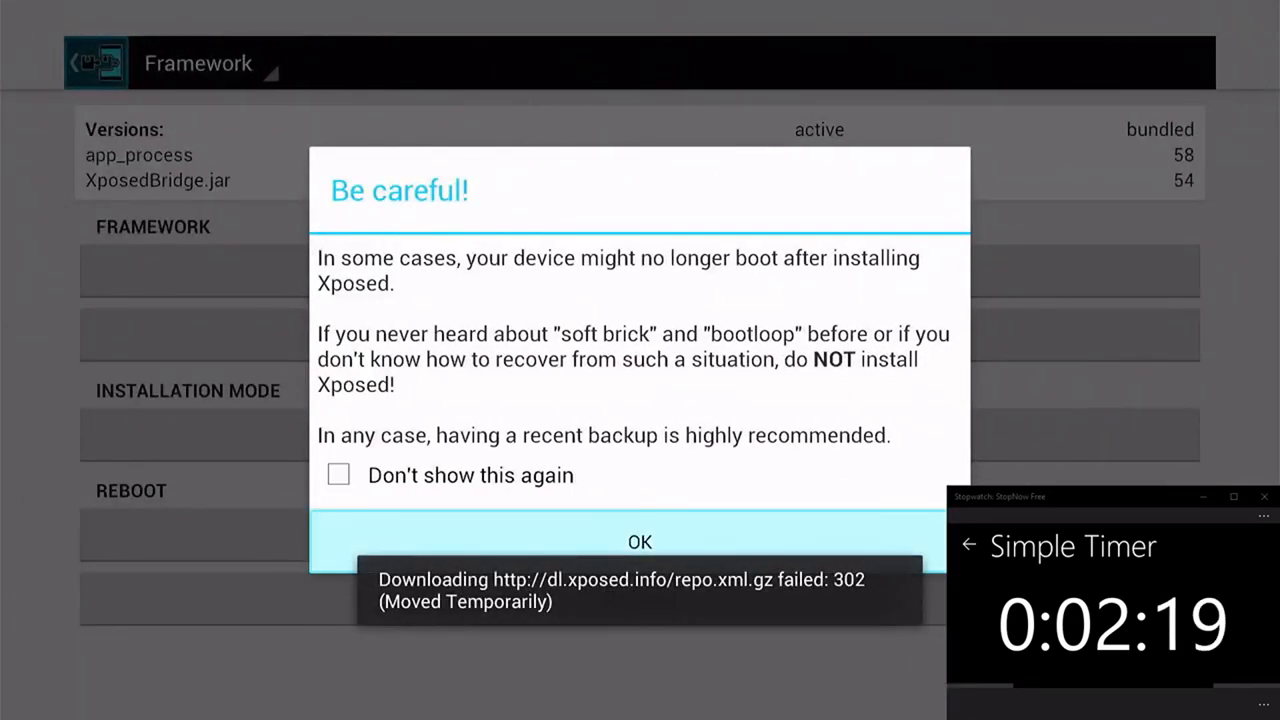
click(639, 541)
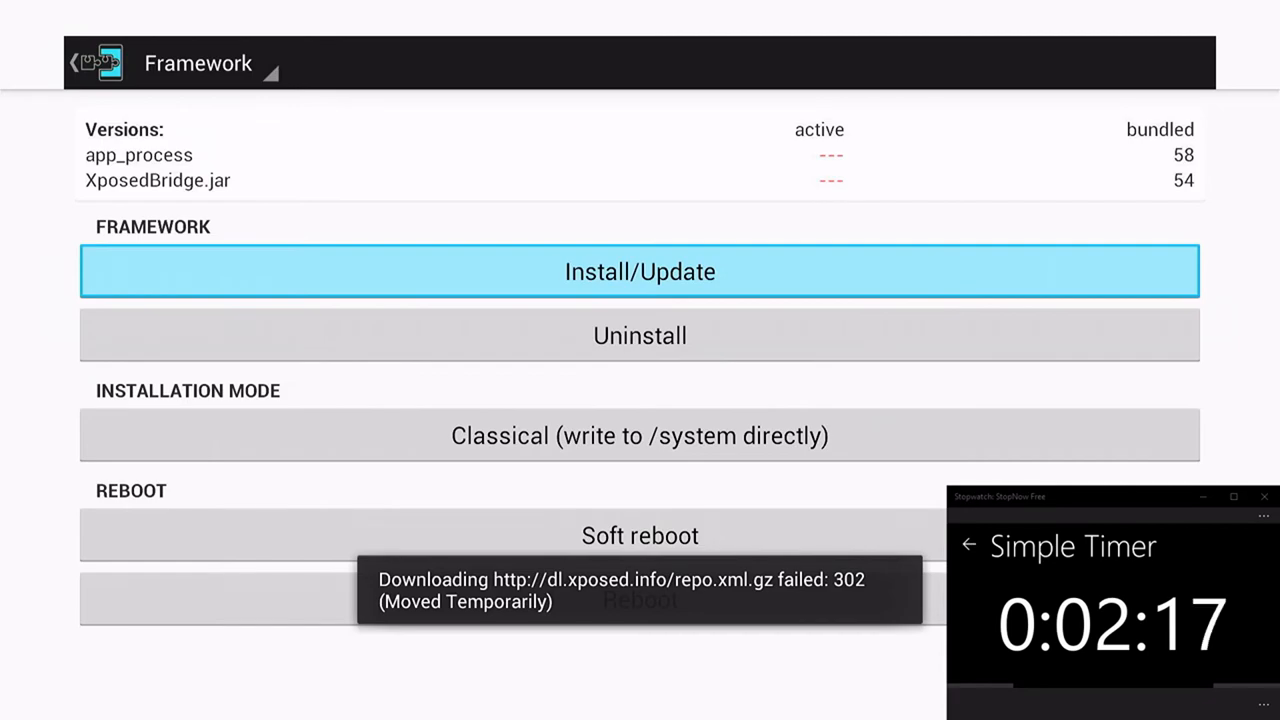
click(639, 271)
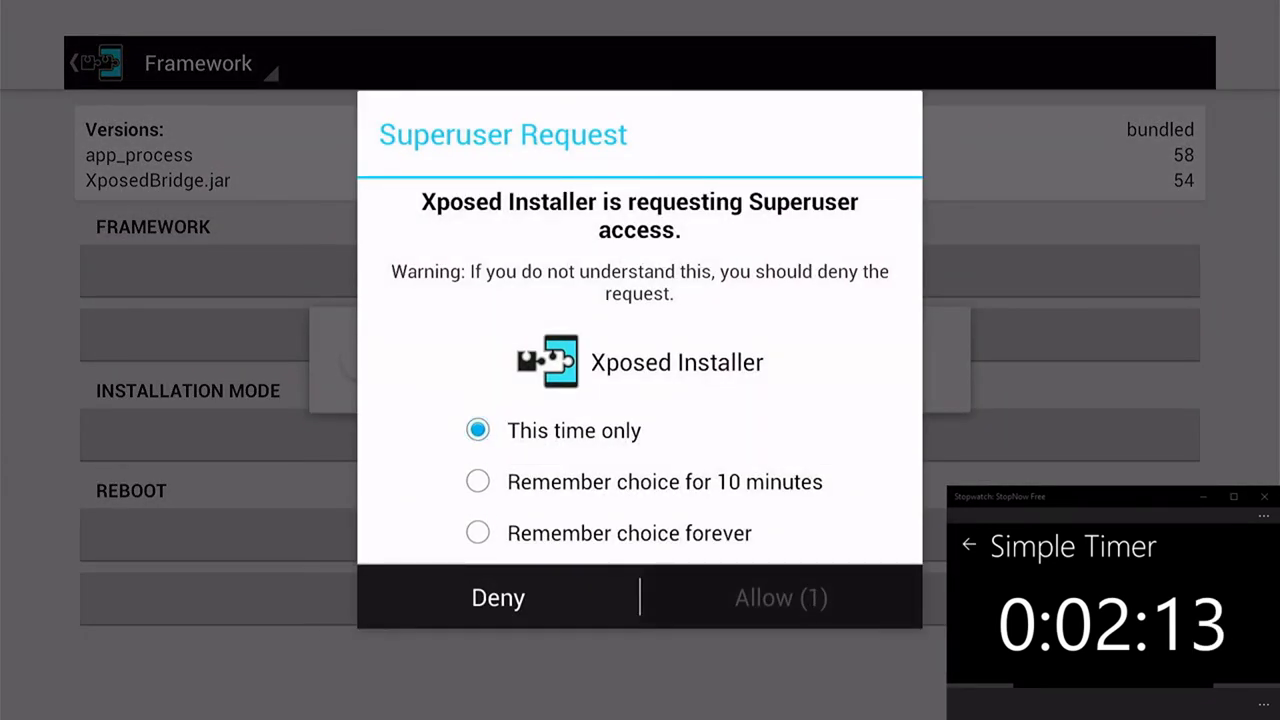
click(781, 598)
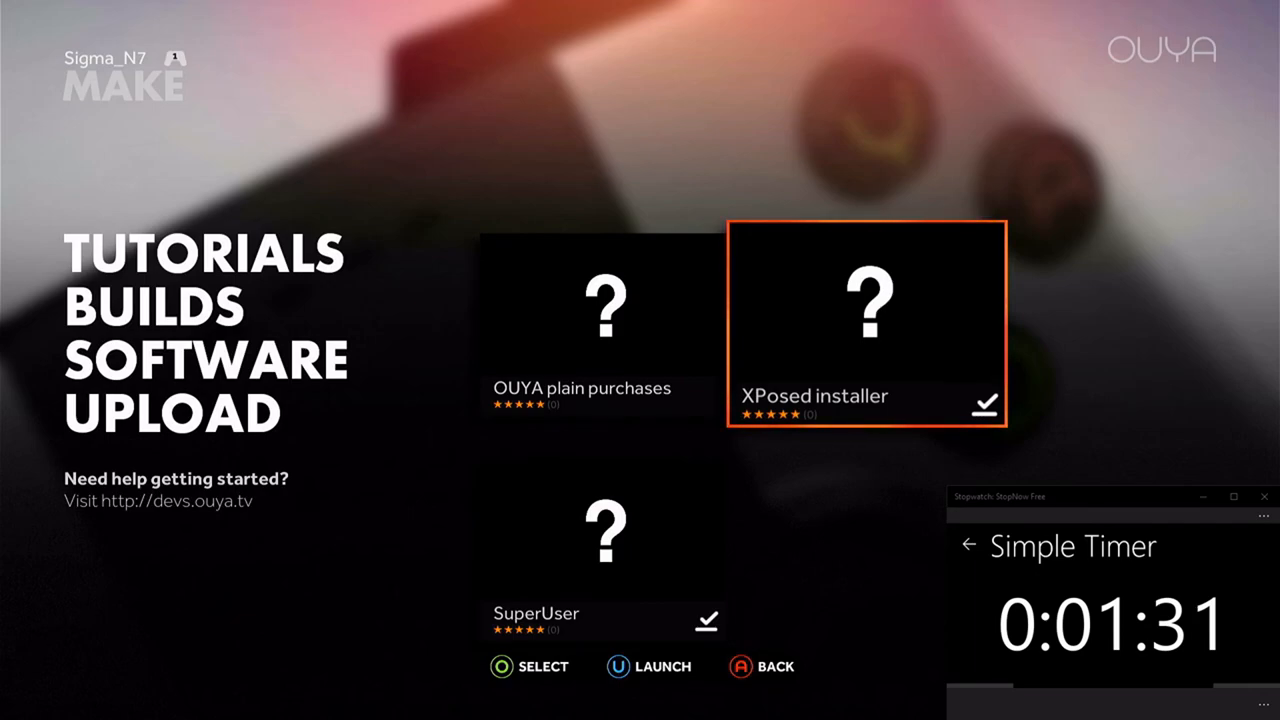
Launch XPosed installer again from the MAKE > SOFTWARE list
click(864, 320)
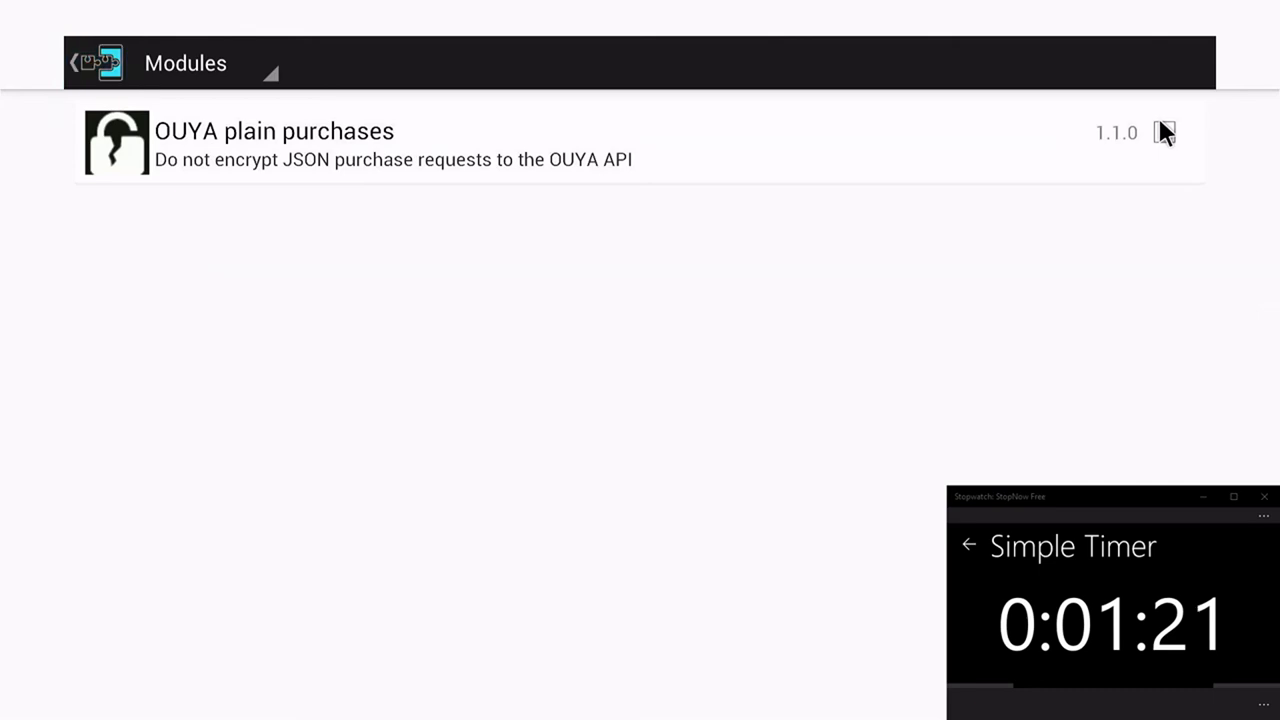
Tick the OUYA plain purchases module checkbox, then switch to the Framework section
click(1164, 133)
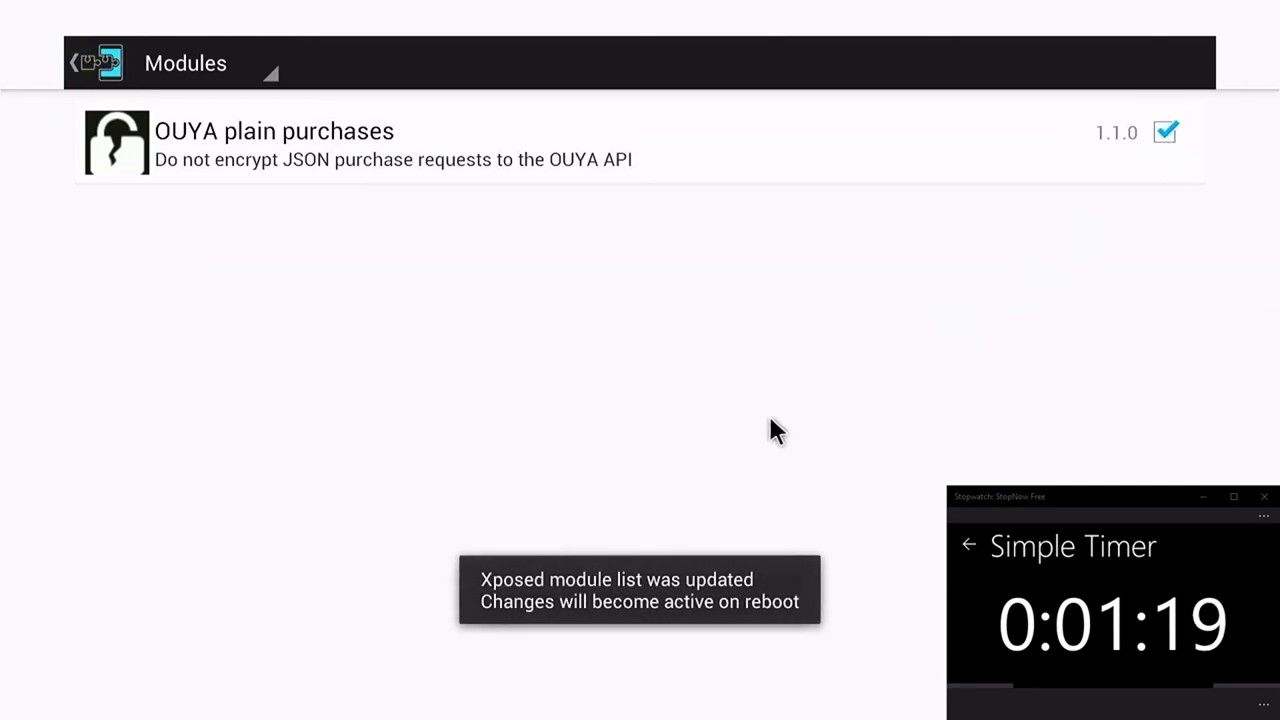
click(80, 60)
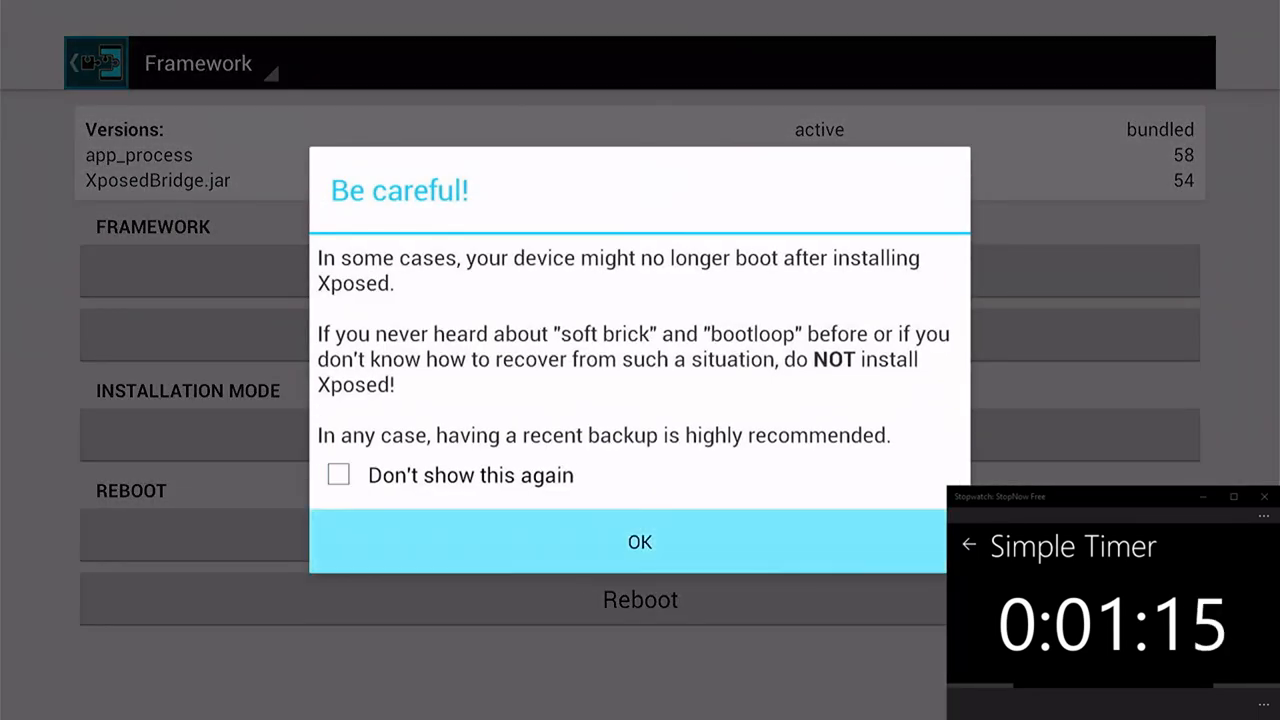
Dismiss the warning, confirm the Xposed reboot, and grant Superuser access
click(639, 542)
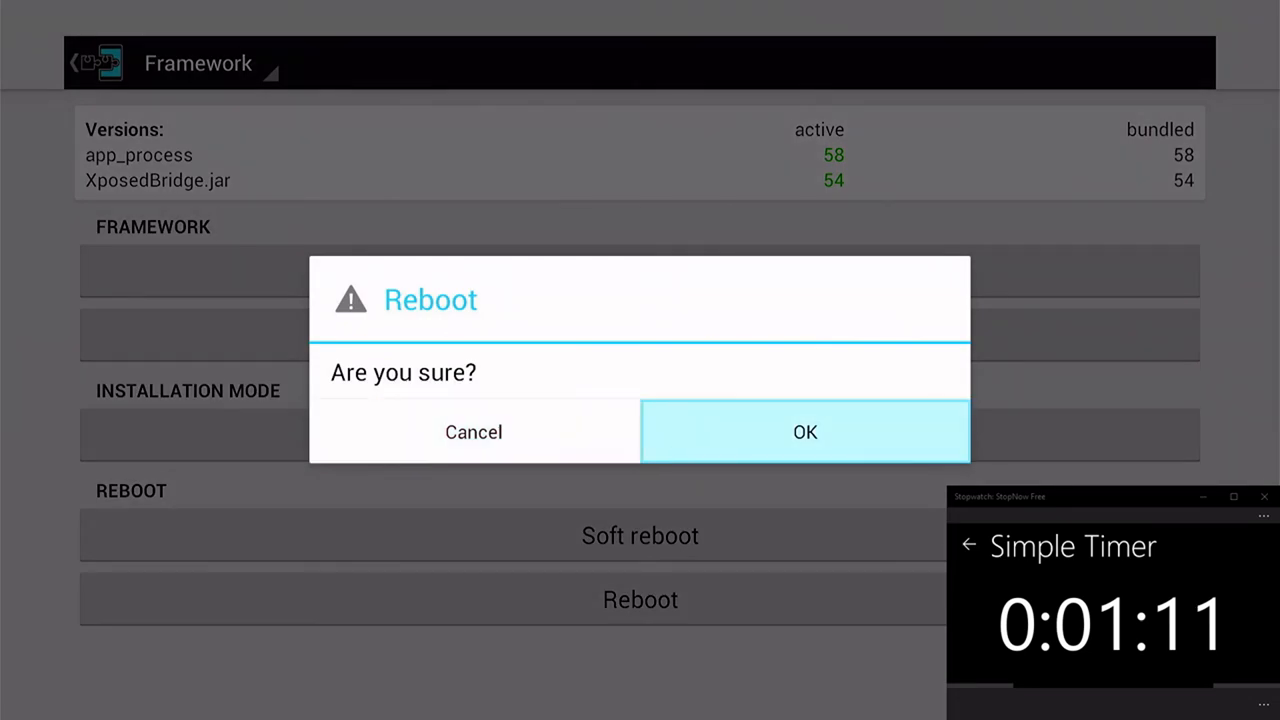
click(804, 432)
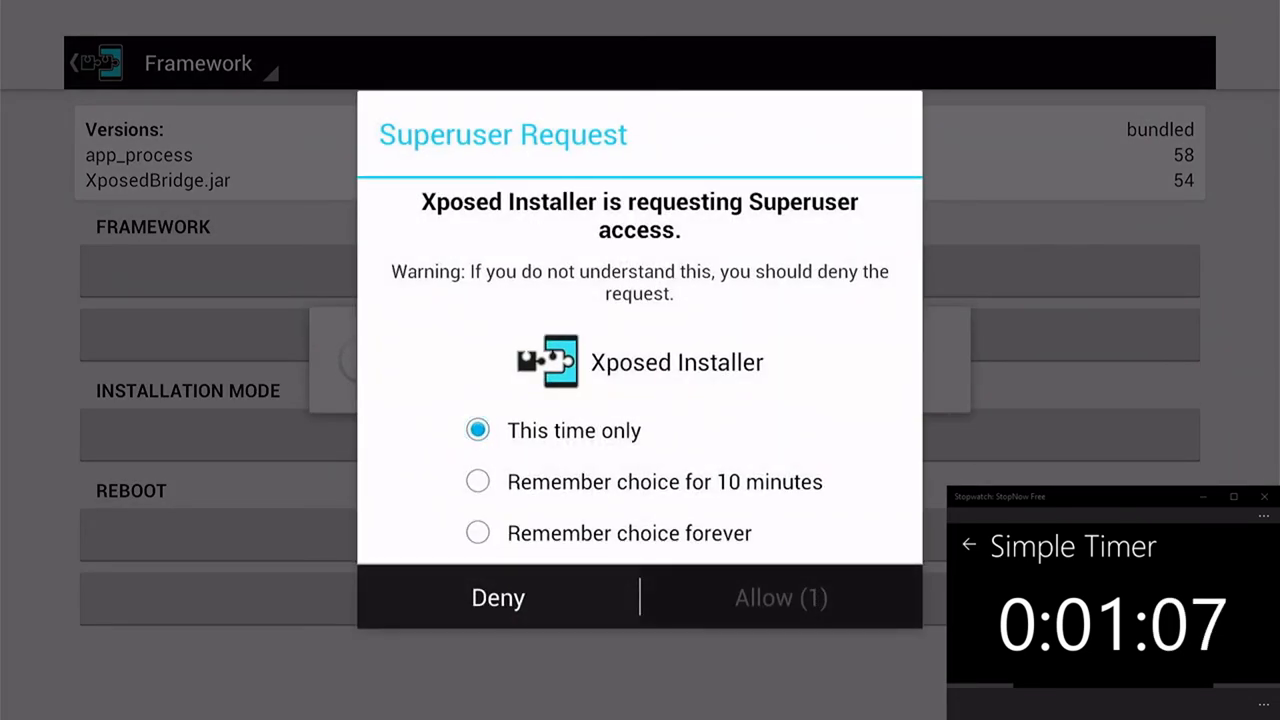
click(780, 597)
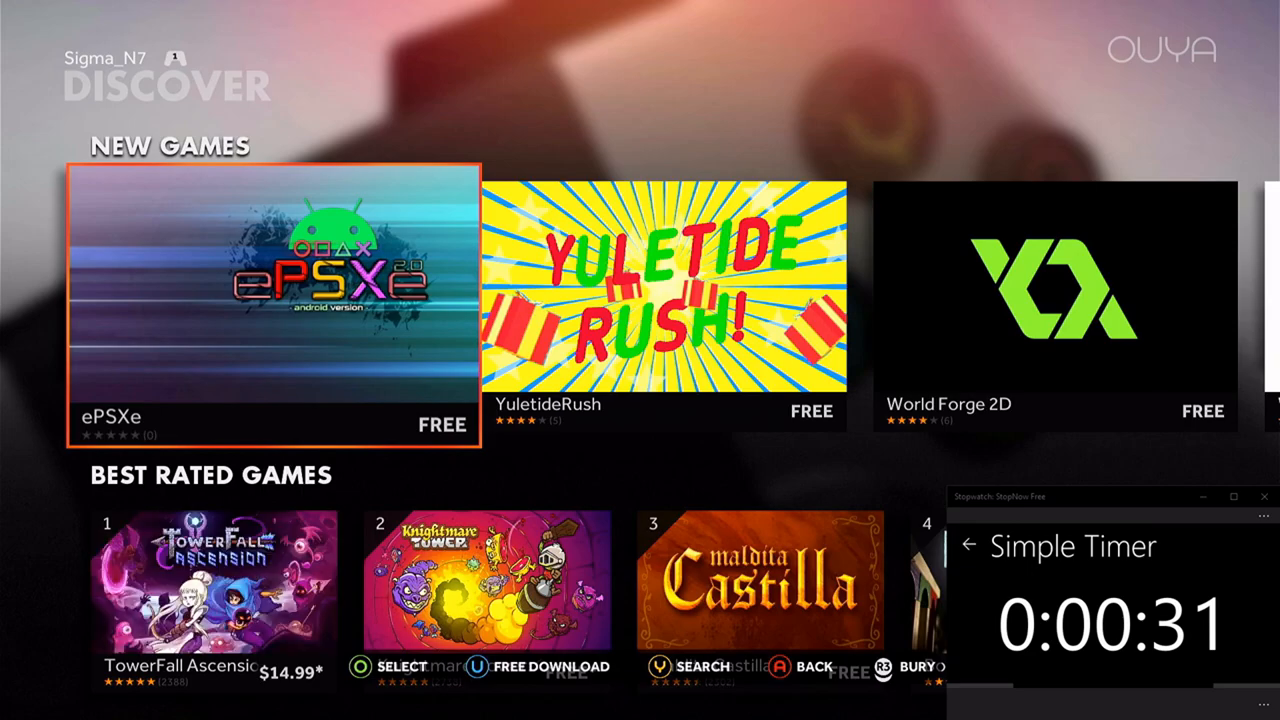
Open the MULTIPLAYER 4 PLAYERS category and scroll to Hidden in Plain Sight
scroll(down, 3)
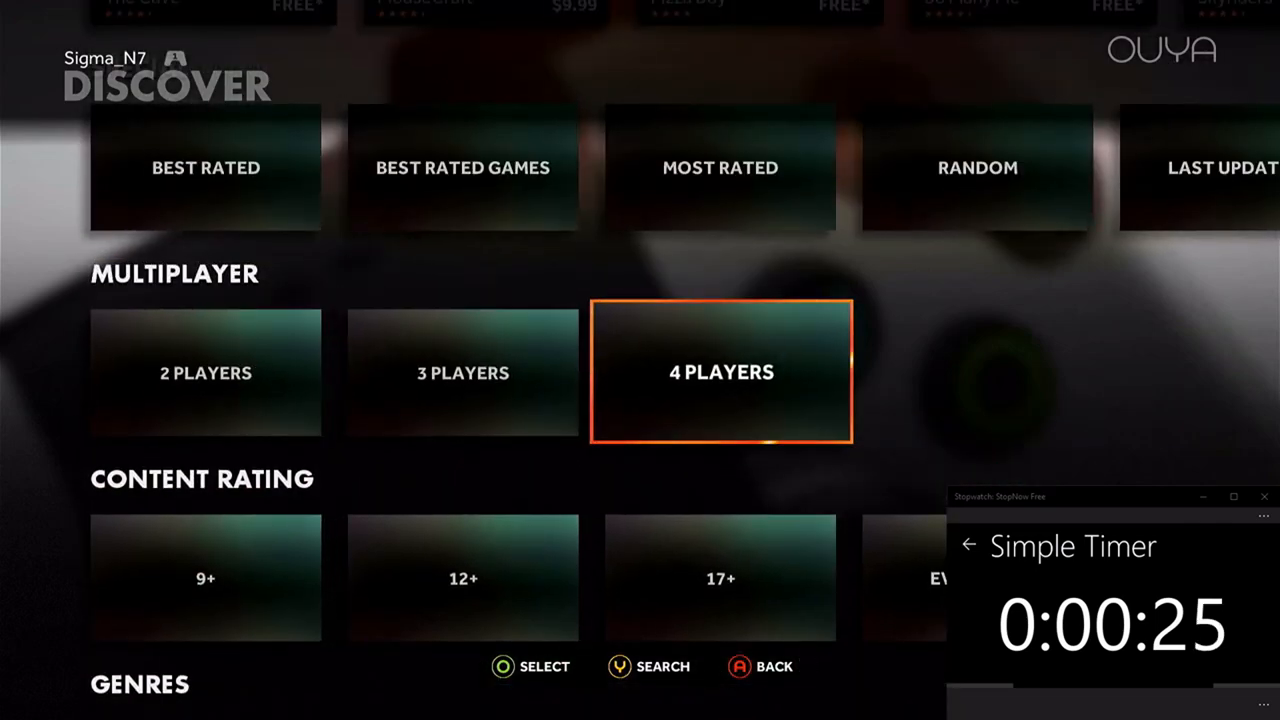
click(720, 372)
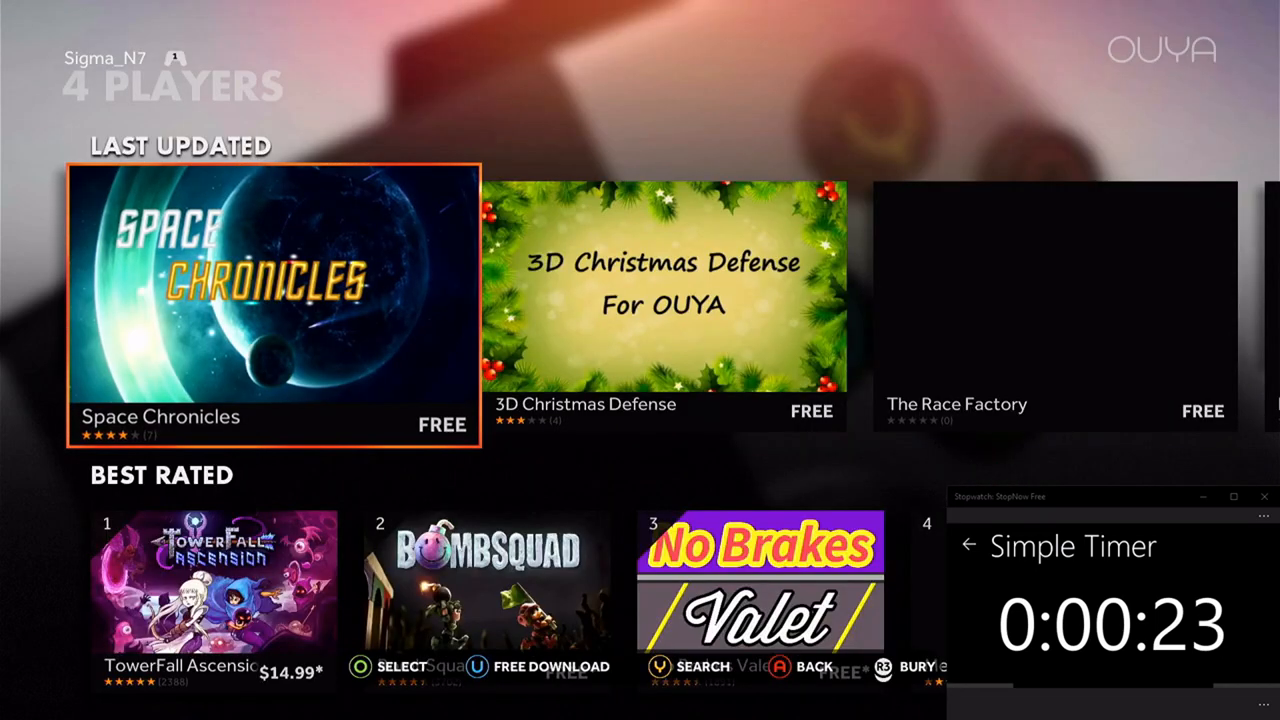
scroll(down, 3)
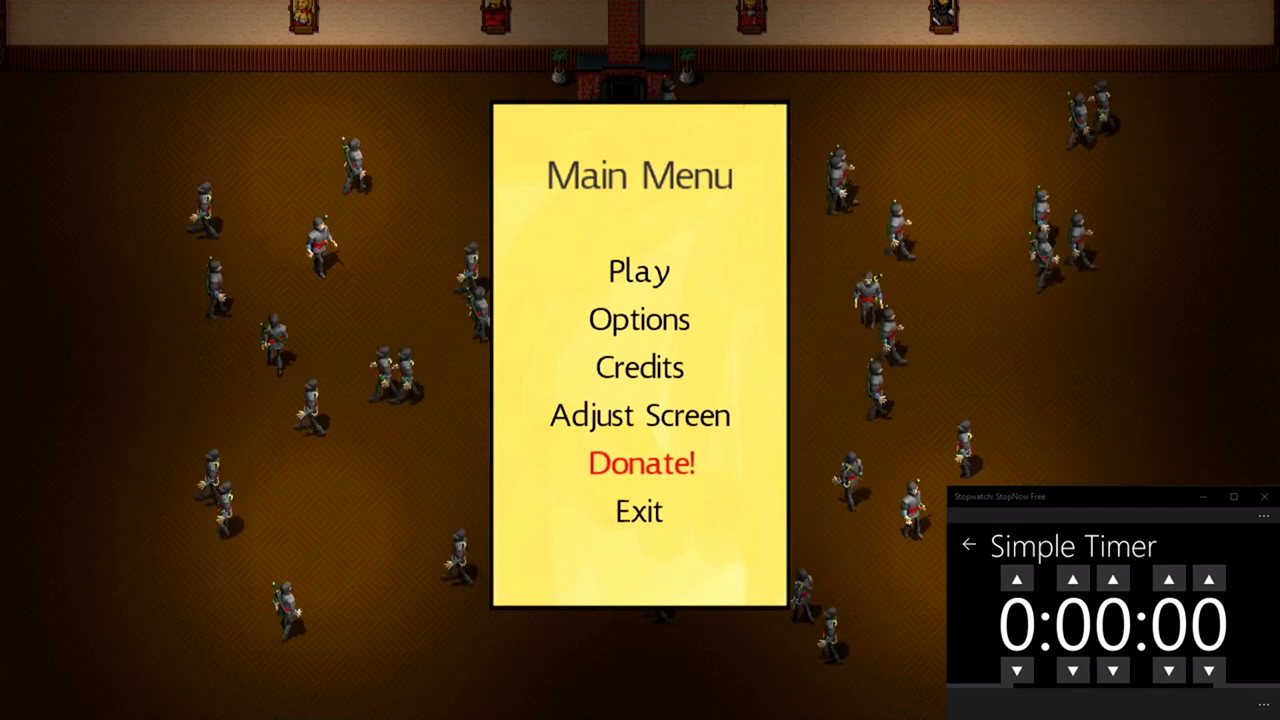
mouse_move(639, 415)
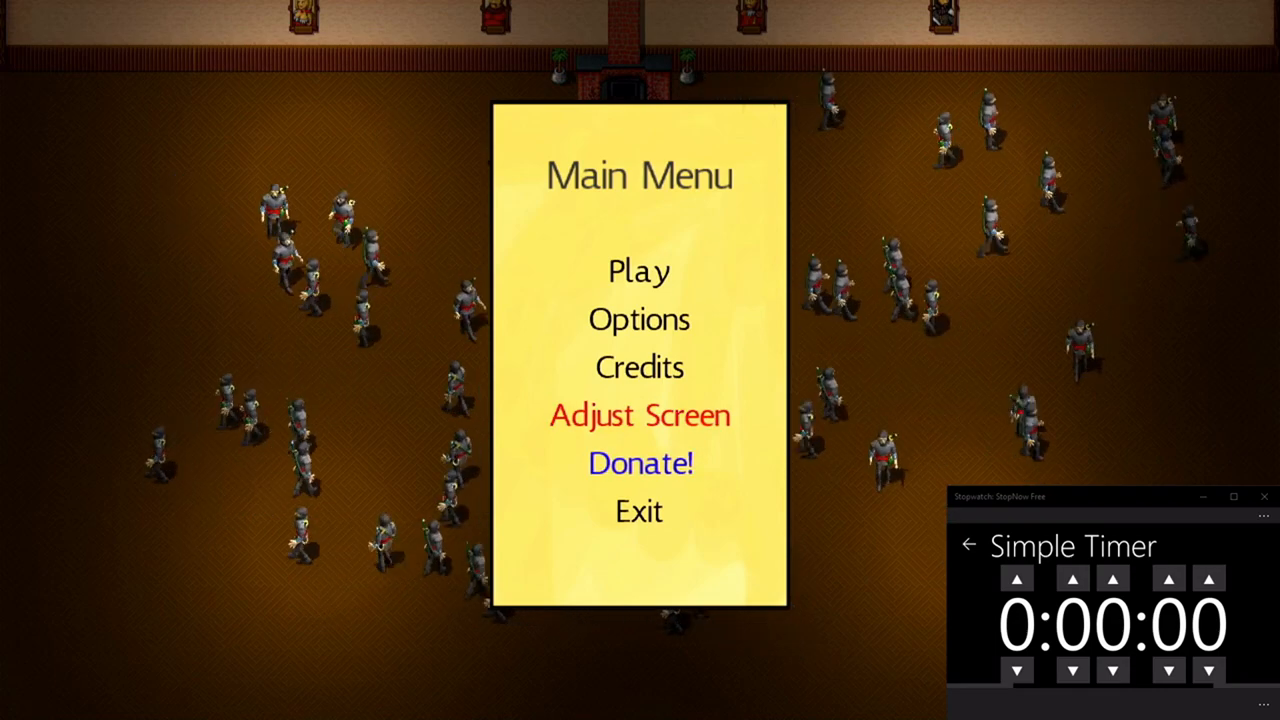
Choose Play on the Main Menu to reach the Select Game screen
click(638, 270)
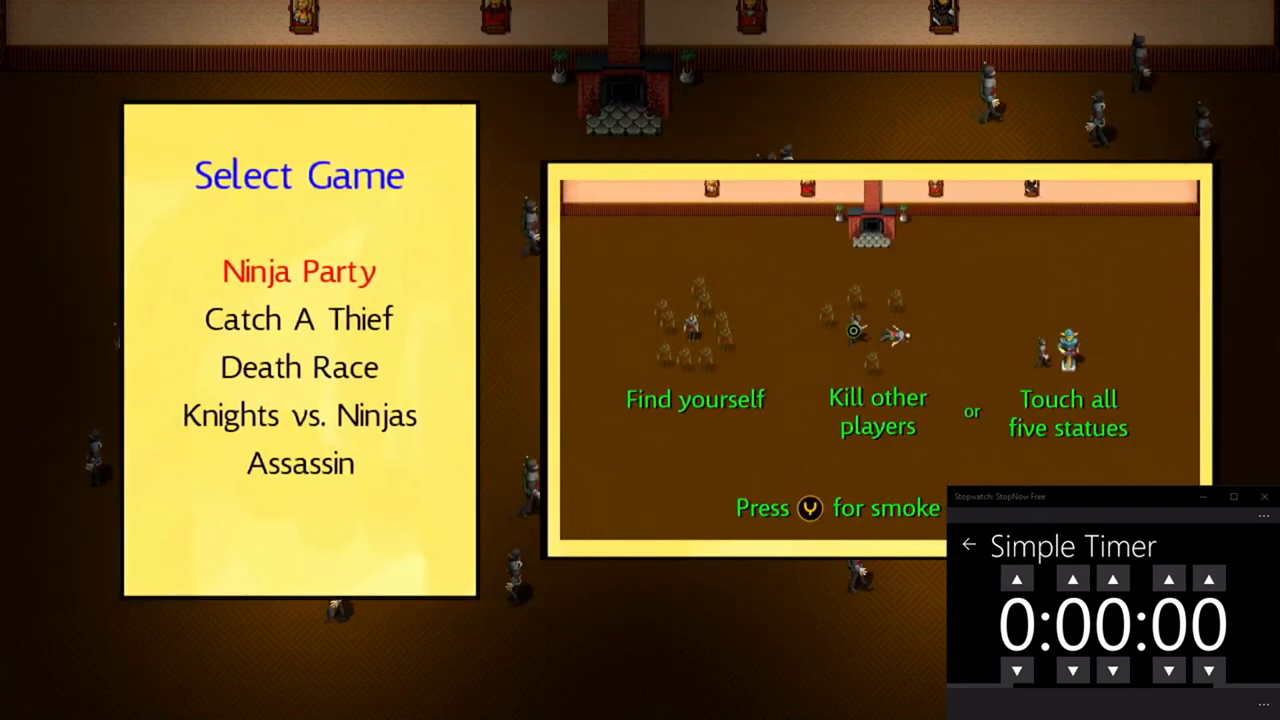